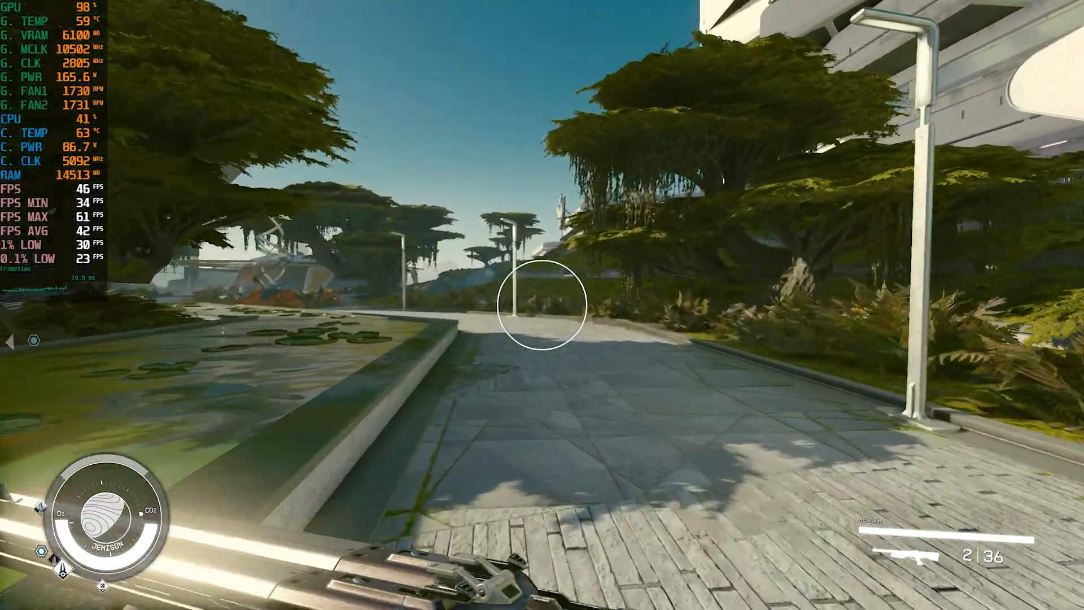
mouse_move(542, 305)
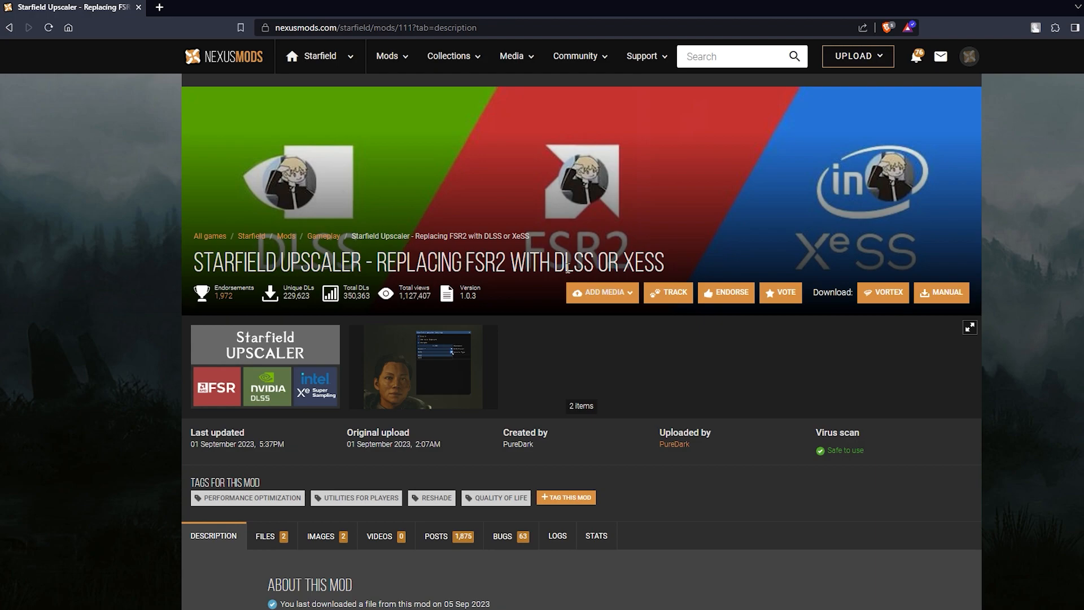
mouse_move(43, 315)
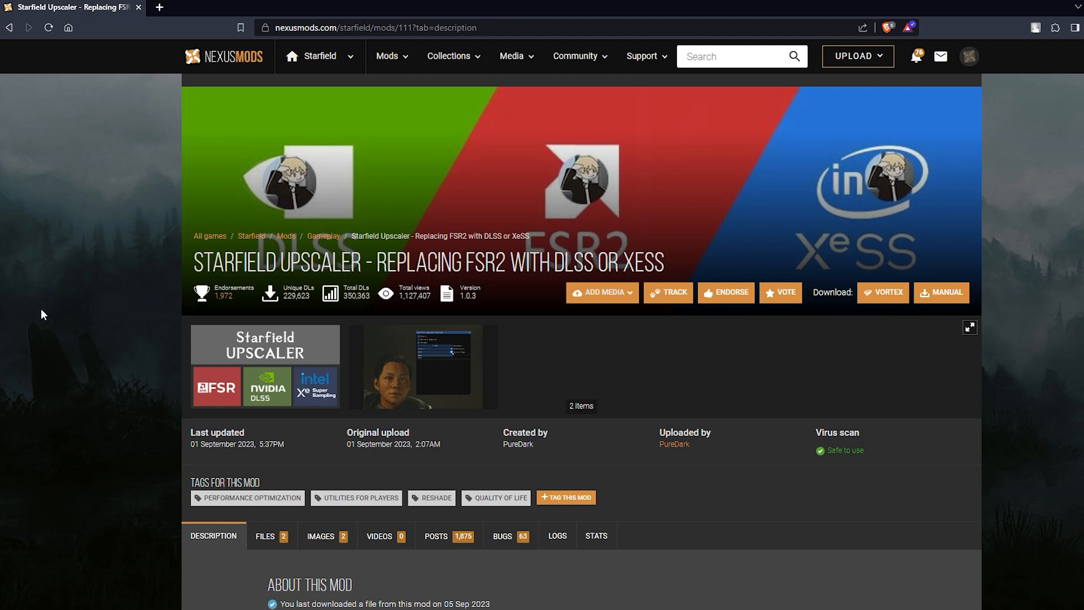
- Show the Starfield Upscaler mod's file list with the ReShade and Standalone versions
scroll("down", 3)
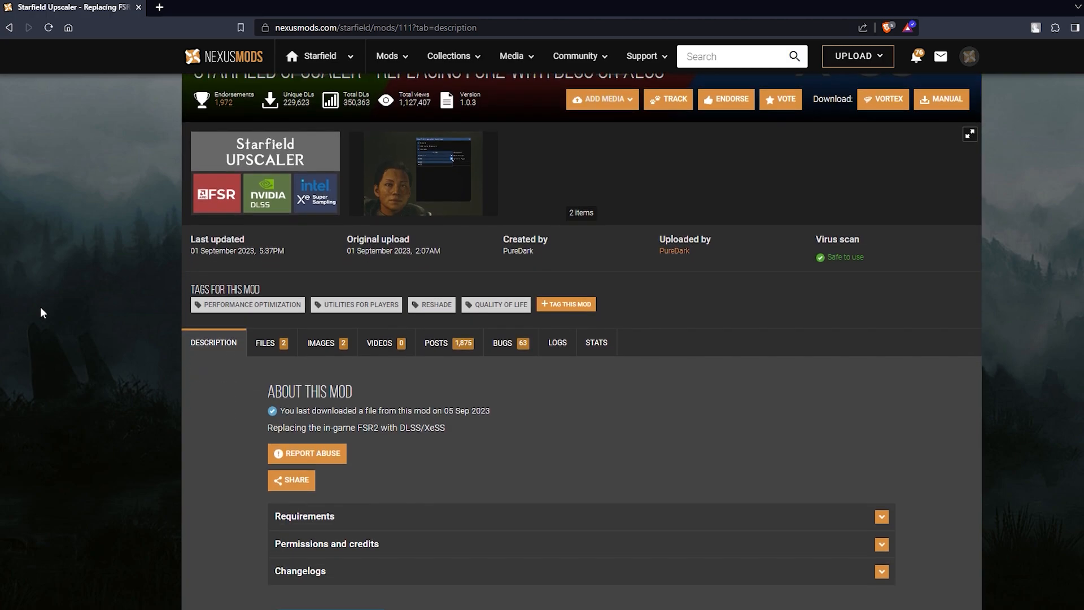
scroll("down", 3)
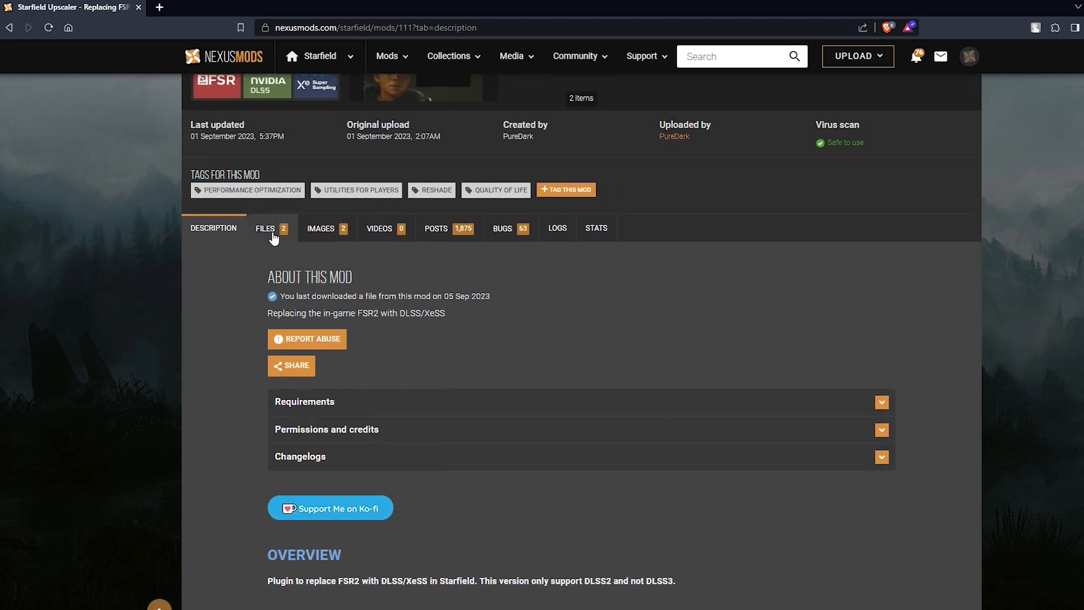
left_click(264, 227)
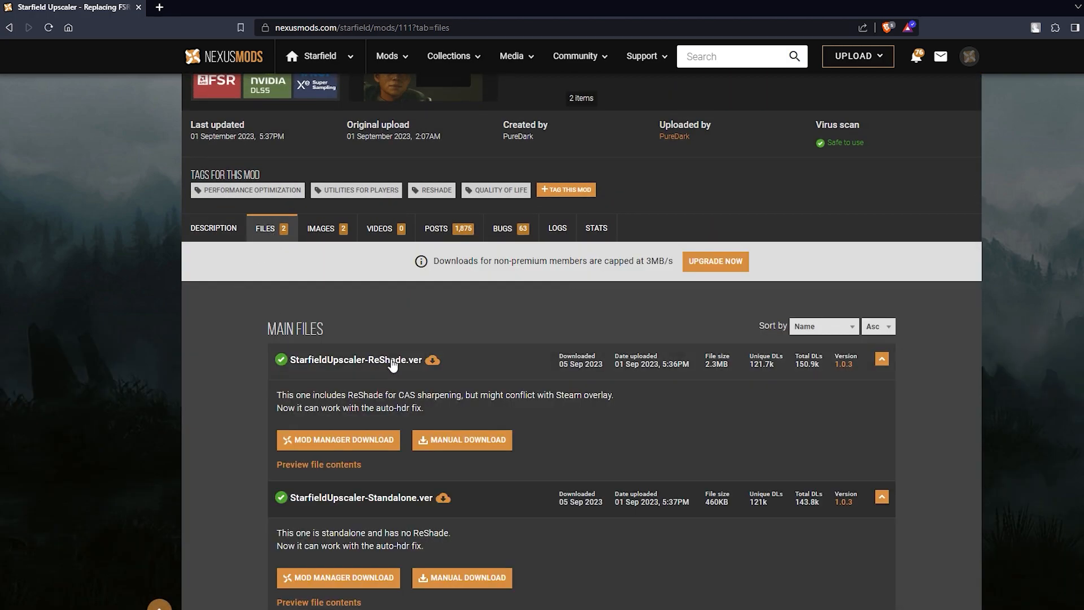
mouse_move(501, 502)
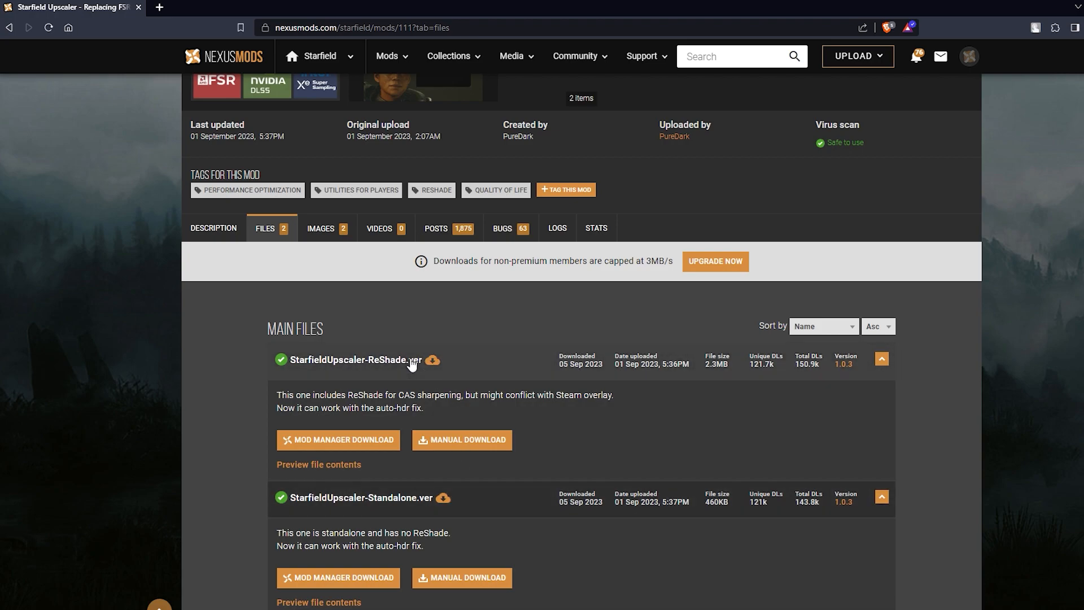
mouse_move(232, 360)
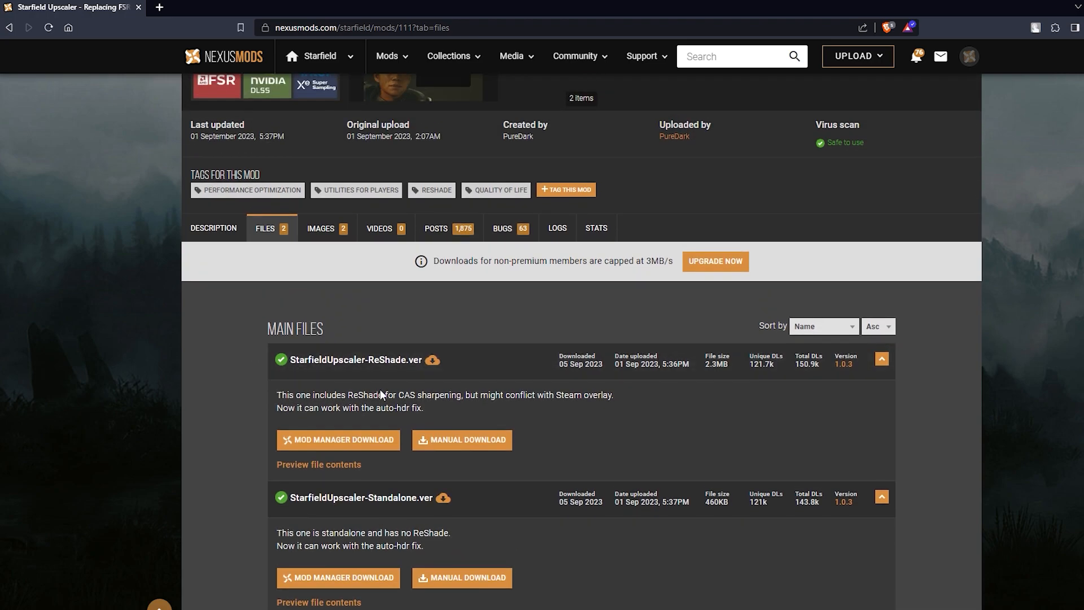
mouse_move(380, 394)
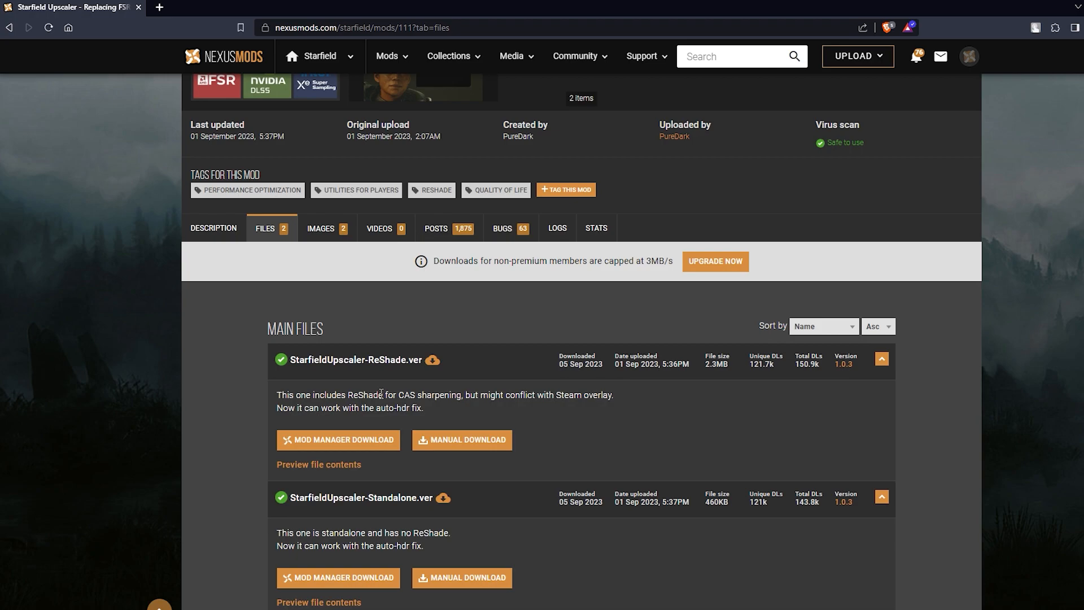
mouse_move(473, 393)
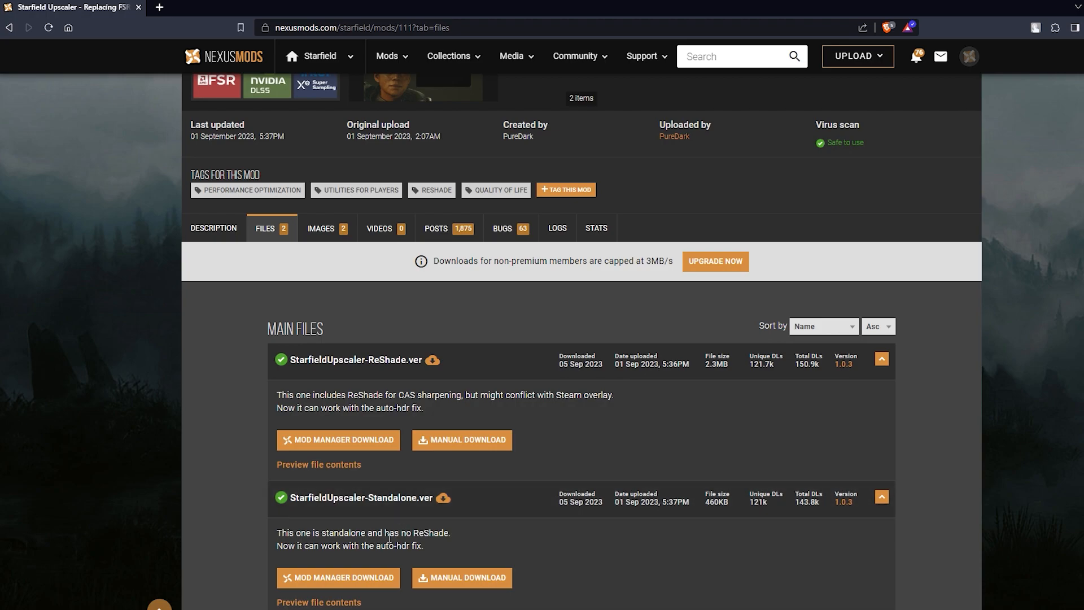
mouse_move(392, 408)
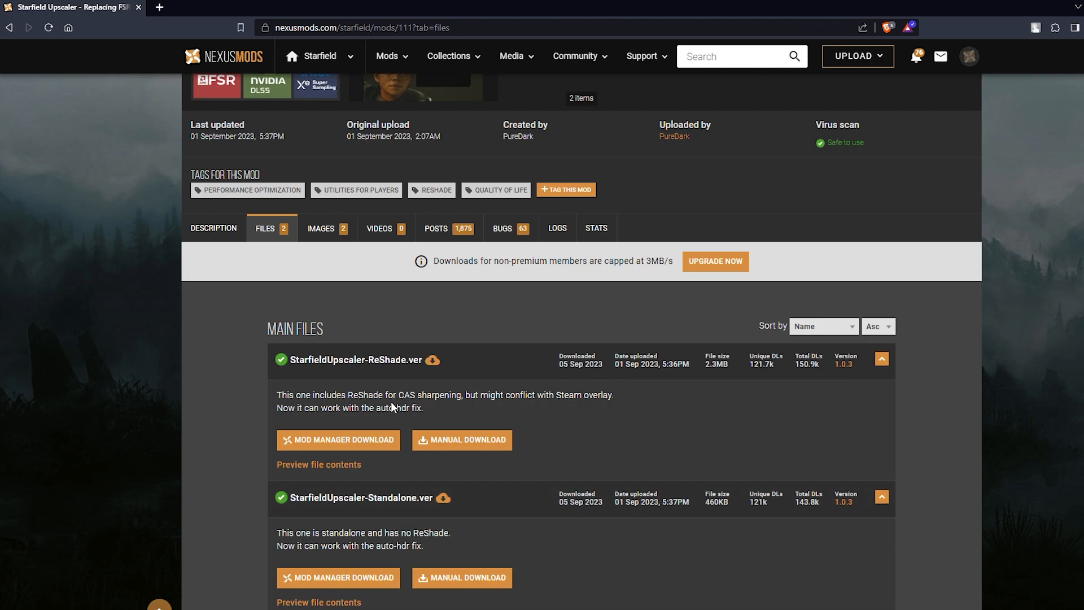
mouse_move(423, 395)
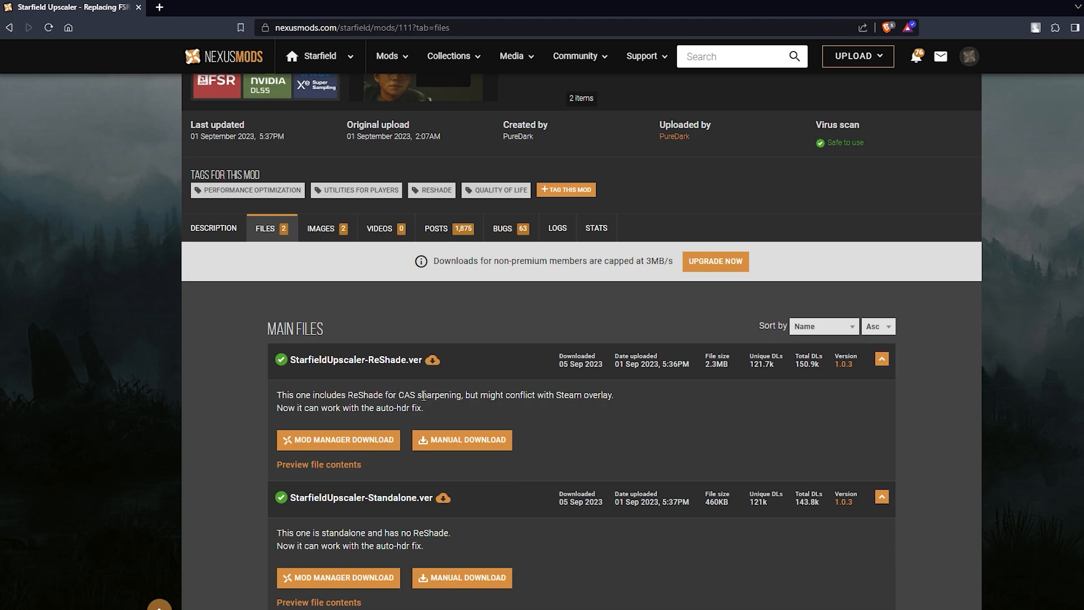
mouse_move(553, 396)
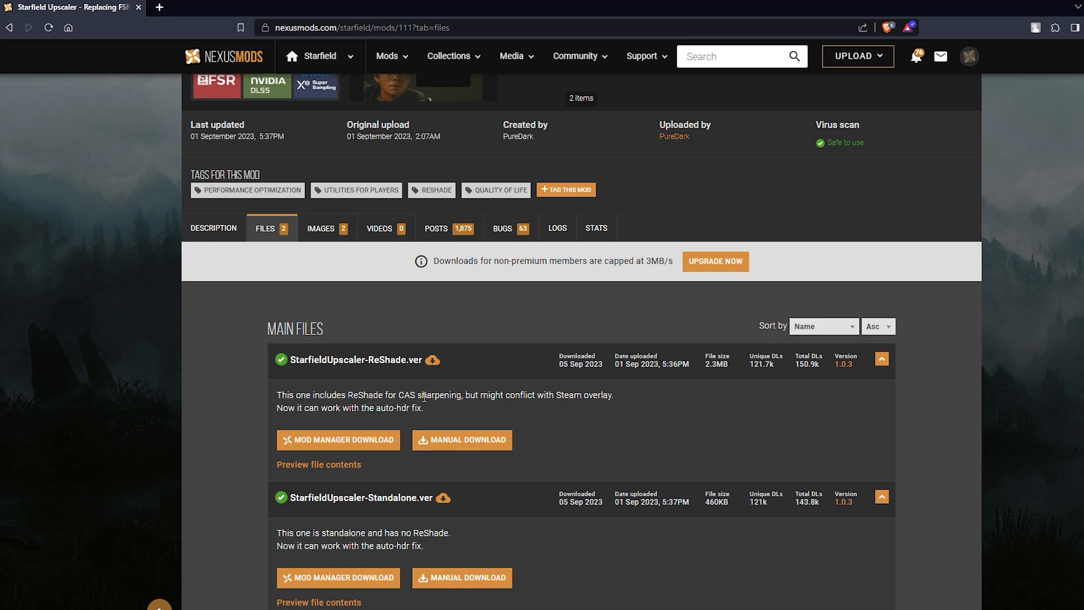
mouse_move(443, 375)
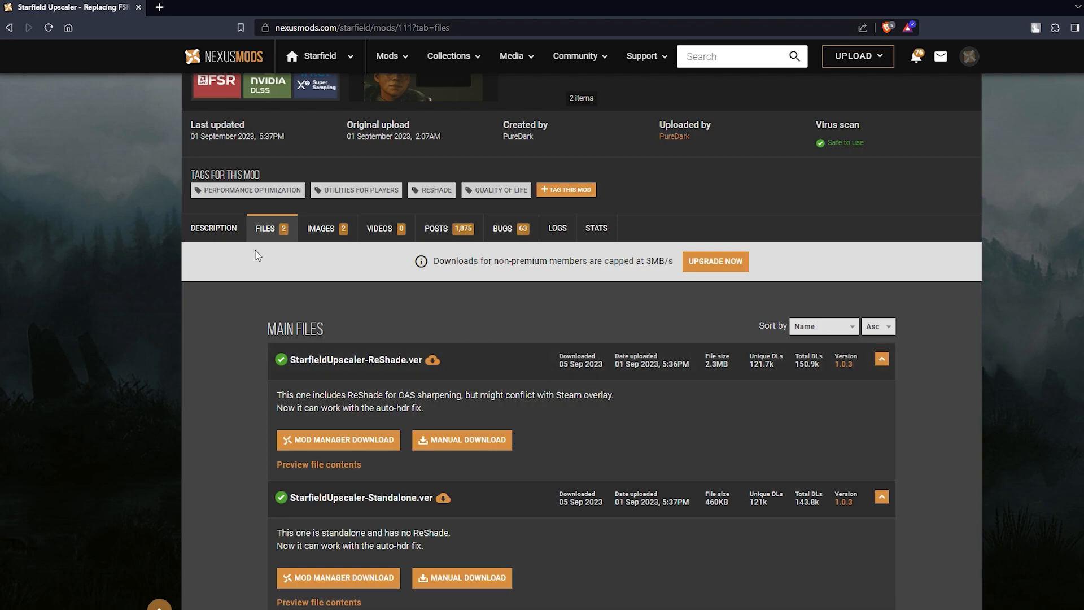
mouse_move(289, 228)
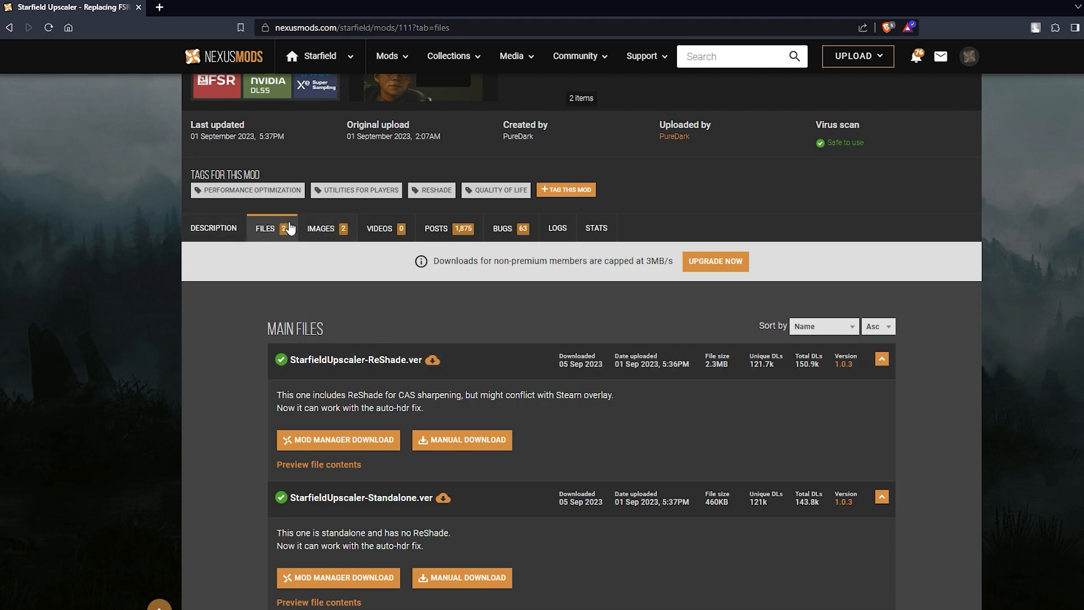
mouse_move(213, 231)
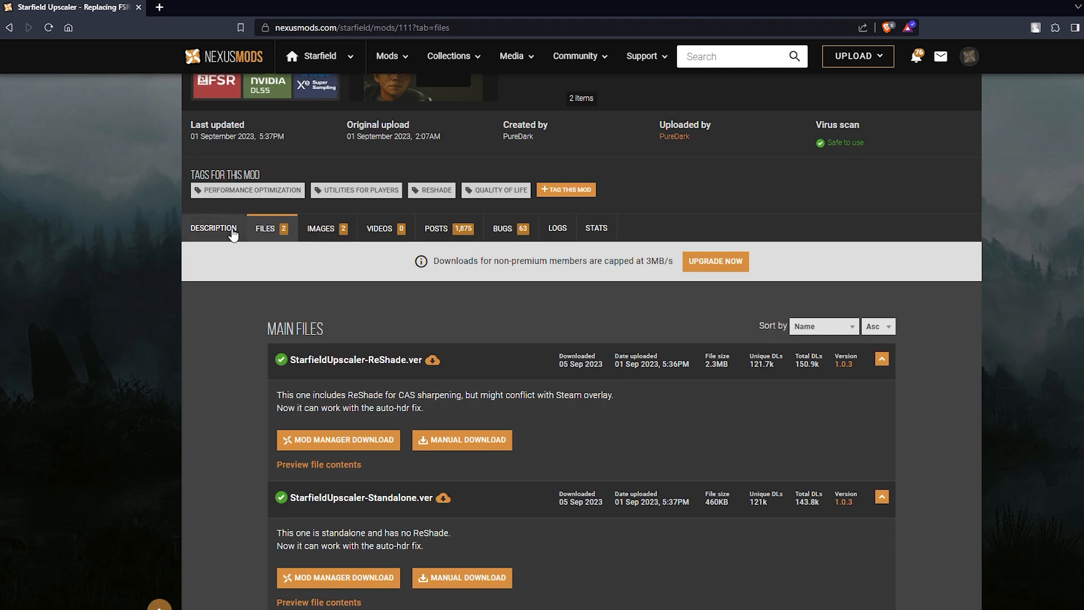
- Return to the mod's description showing the Upscaler Base Plugin requirement and install steps
left_click(212, 228)
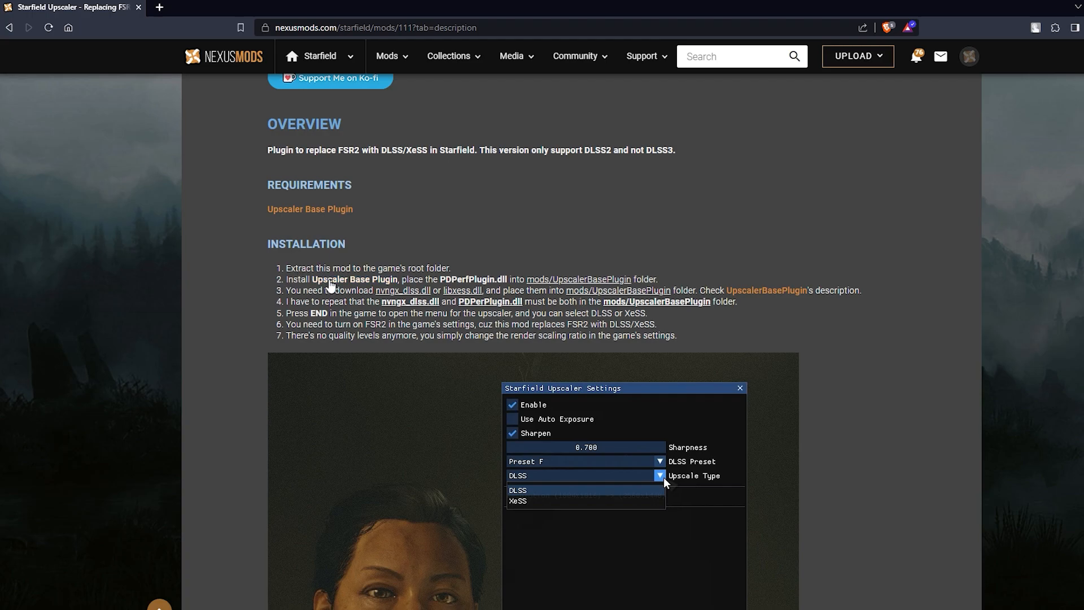
mouse_move(341, 287)
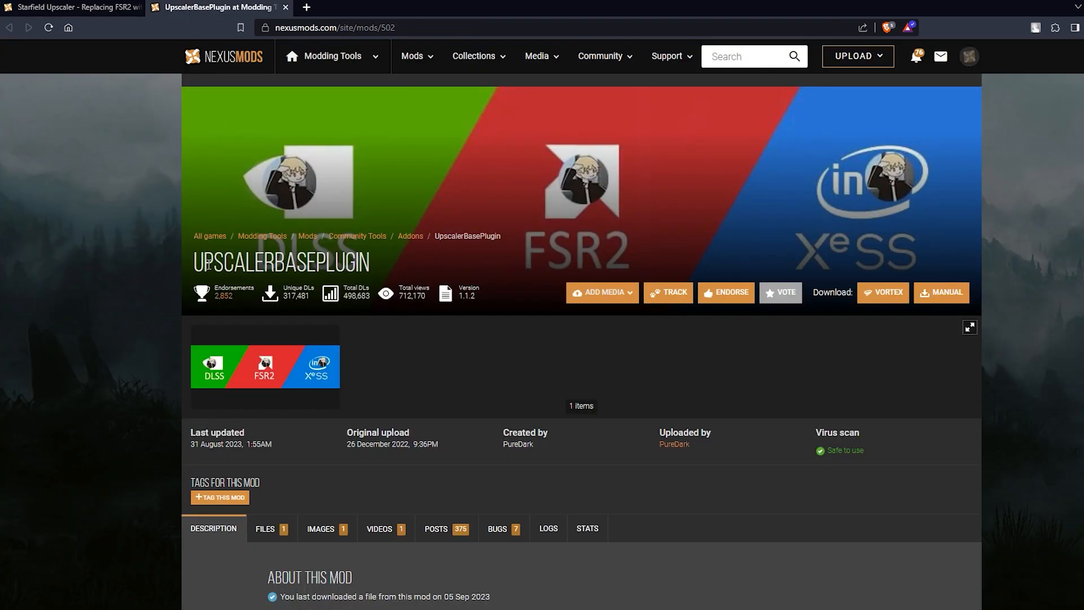
mouse_move(405, 362)
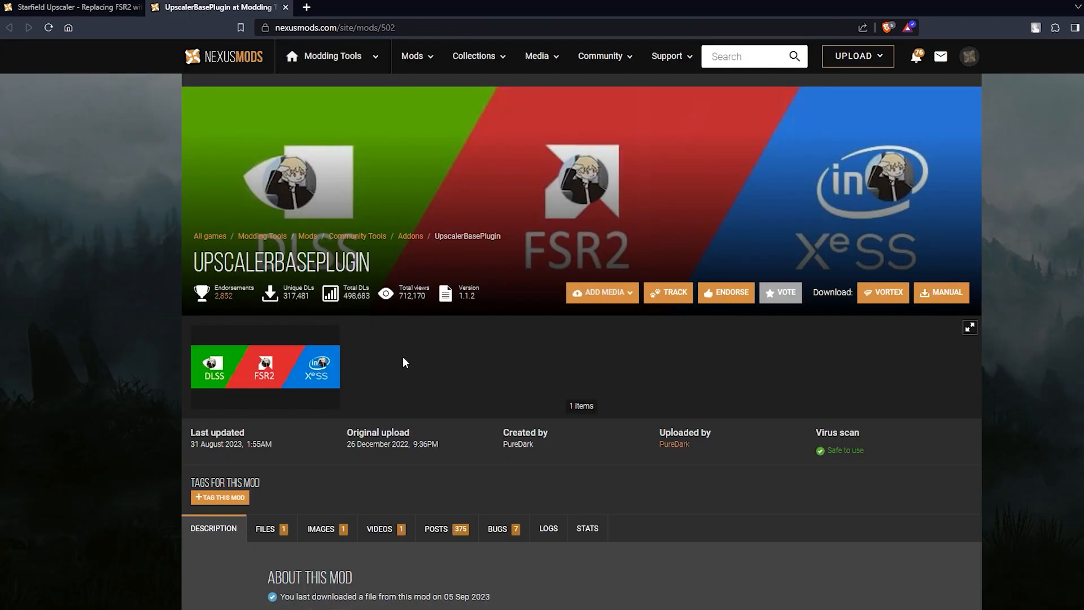
- Show the UpscalerBasePlugin's files, listing main version 1.1.2 and older versions
scroll("down", 3)
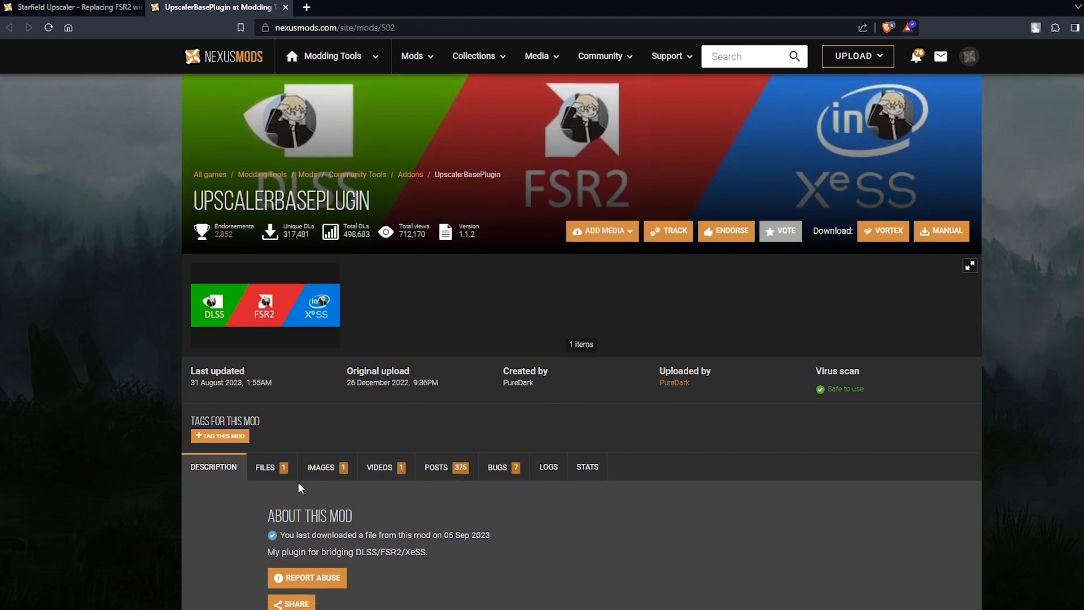
scroll("down", 3)
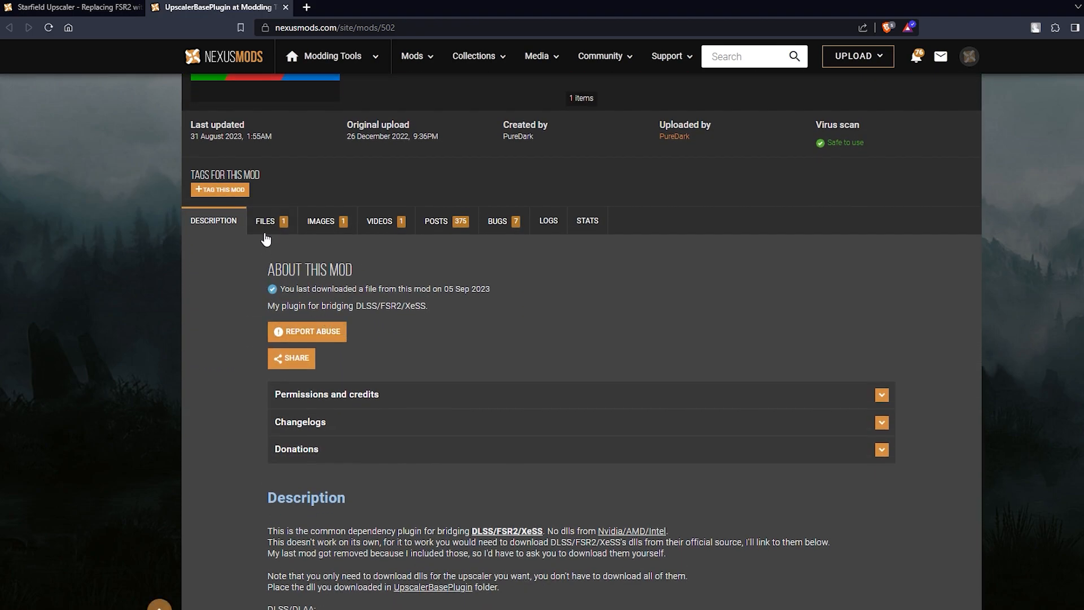
left_click(264, 220)
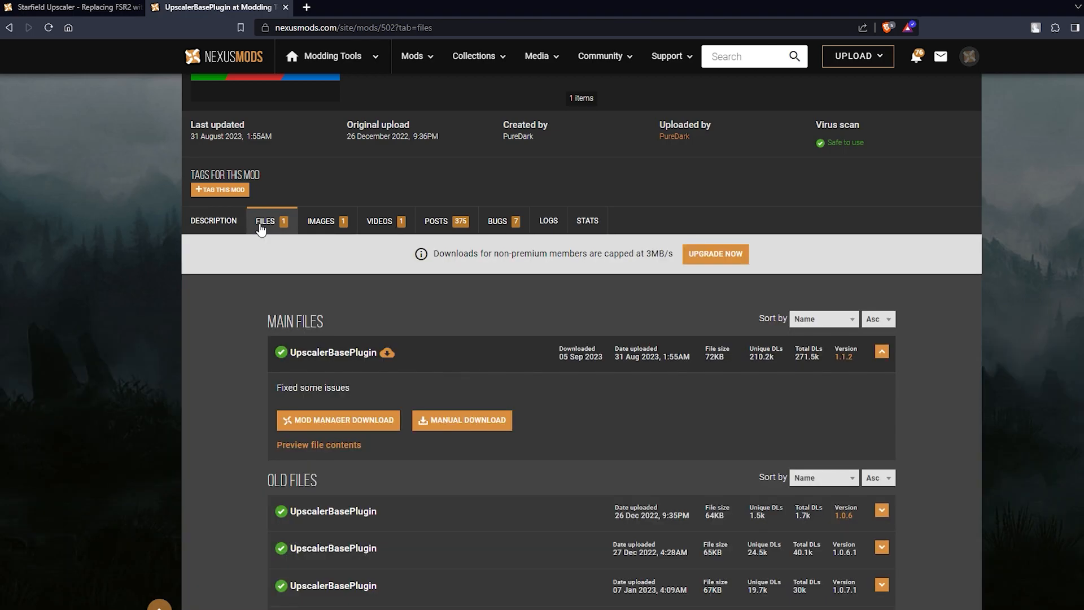
mouse_move(370, 359)
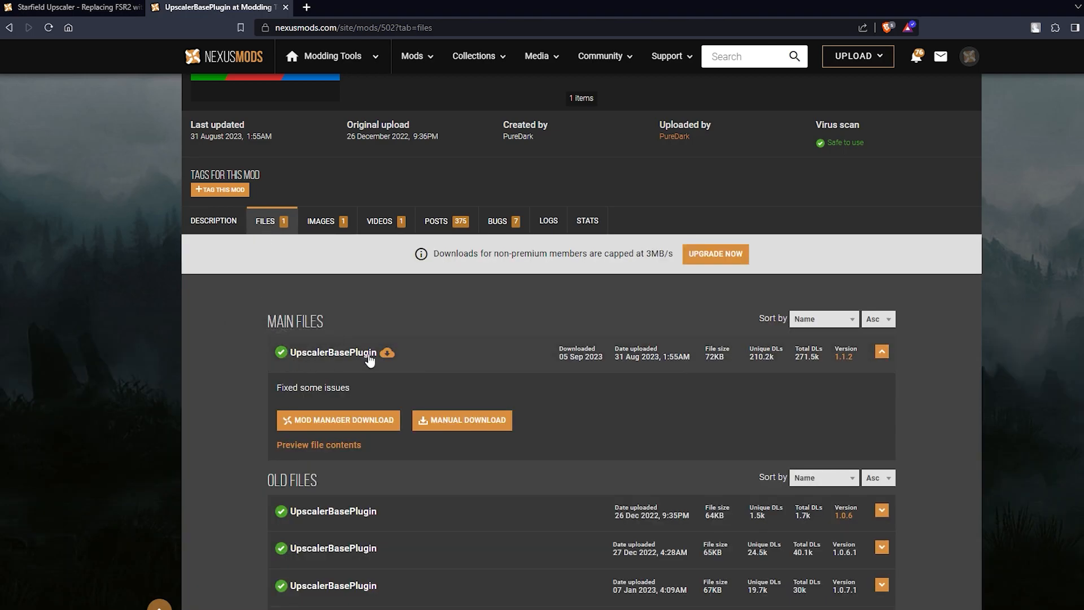
mouse_move(555, 359)
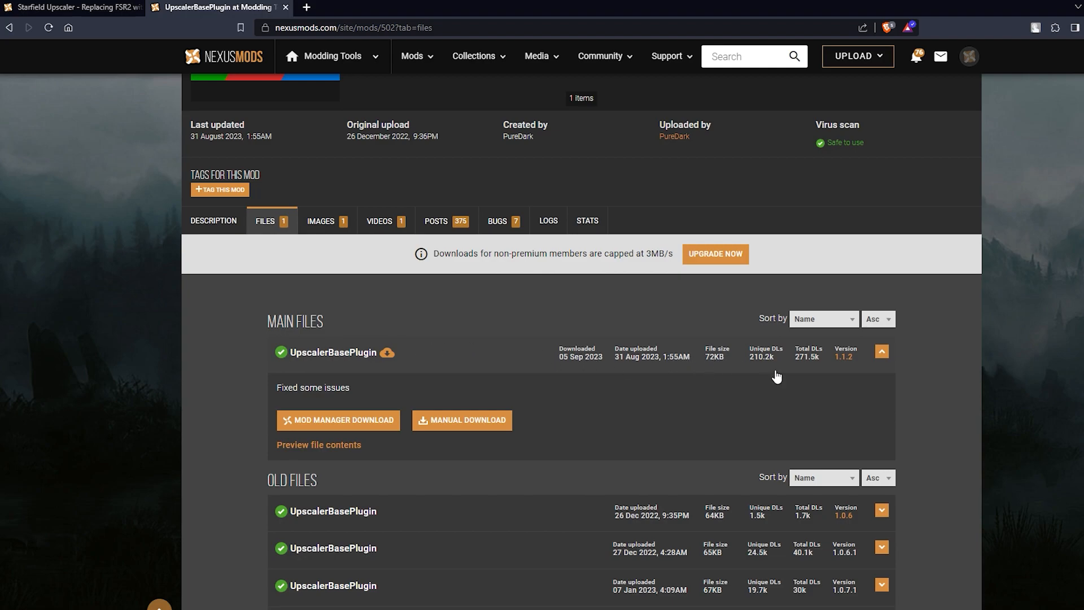
mouse_move(325, 349)
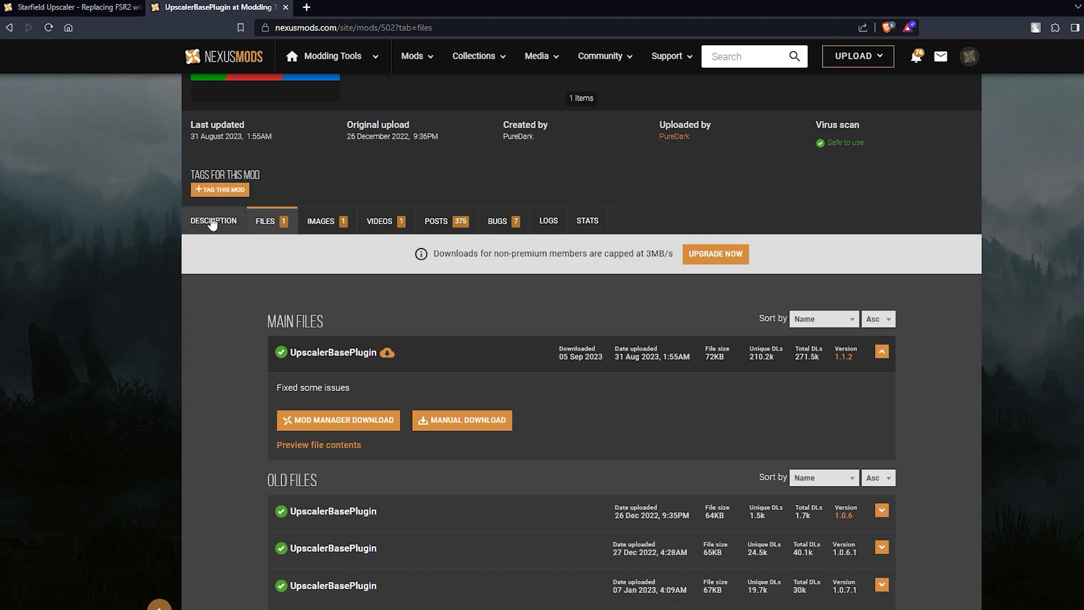
- Go back to the plugin description and bring up options for the DLSS/DLAA download link
left_click(213, 220)
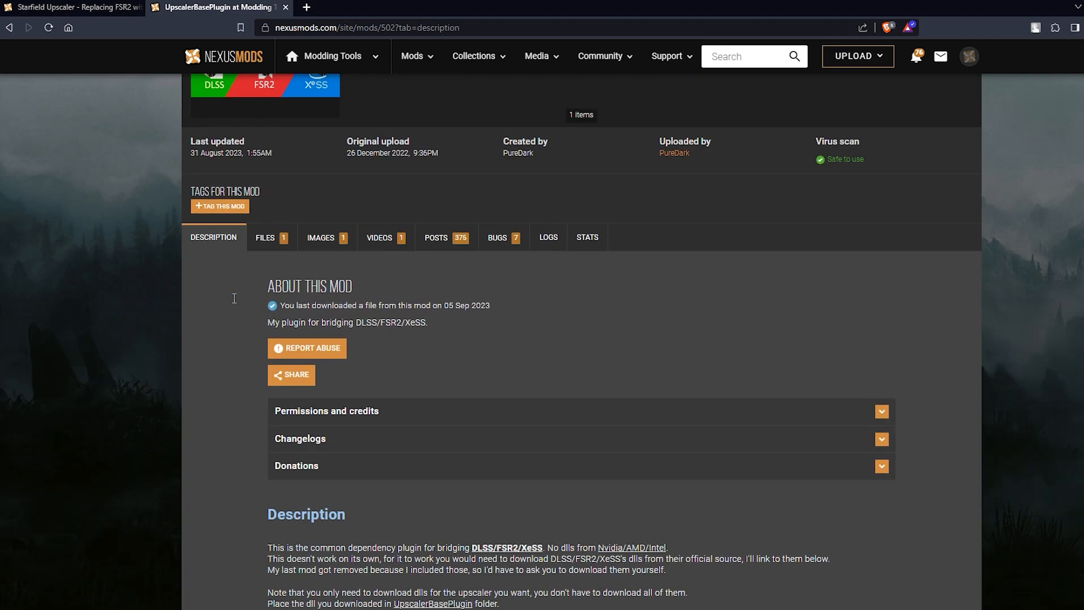
scroll("down", 3)
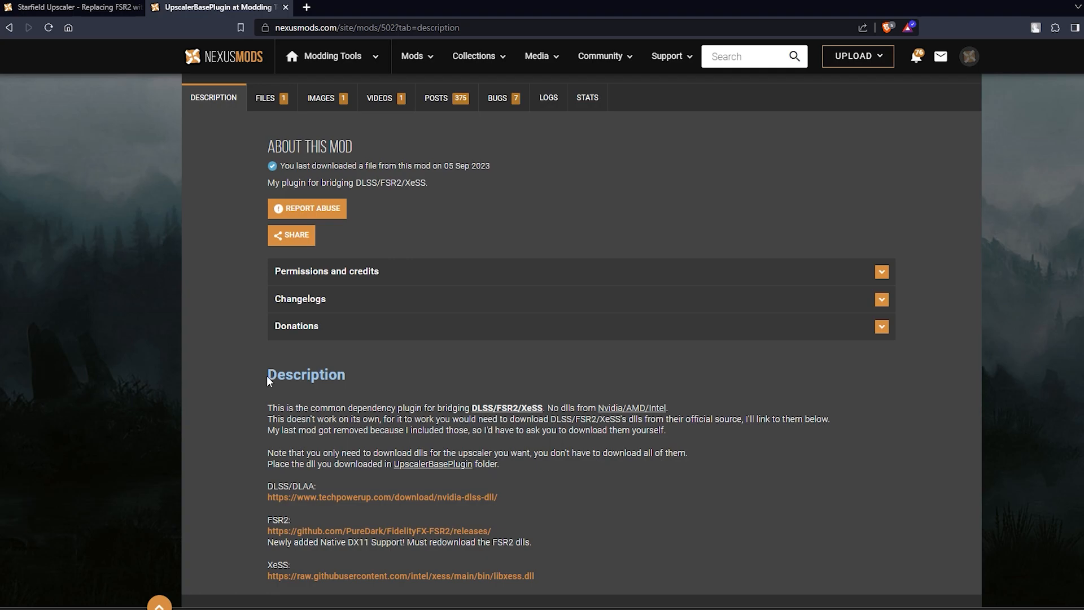
mouse_move(287, 484)
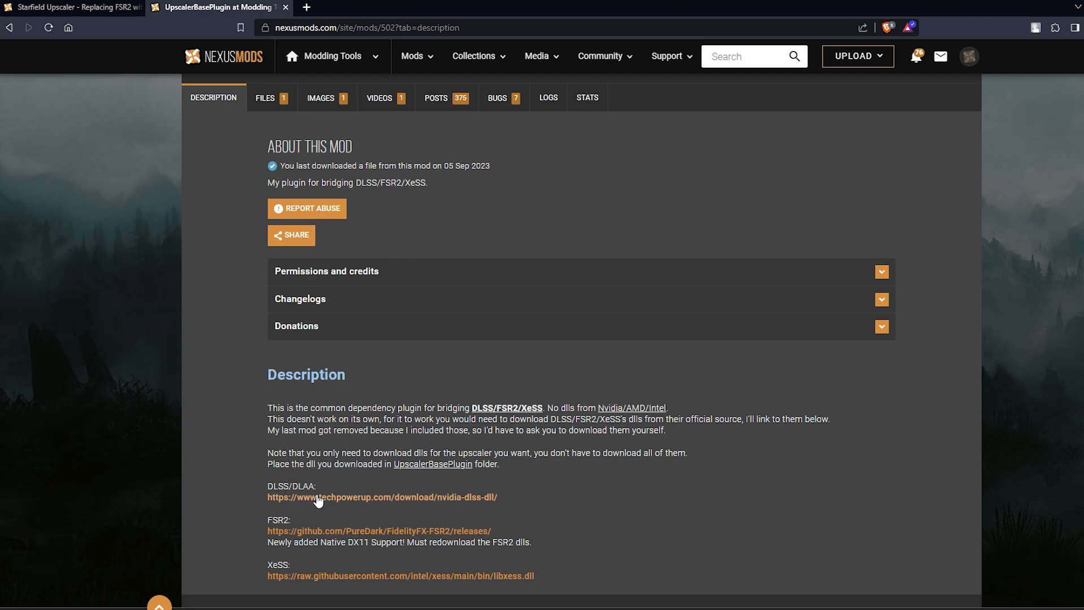
right_click(316, 500)
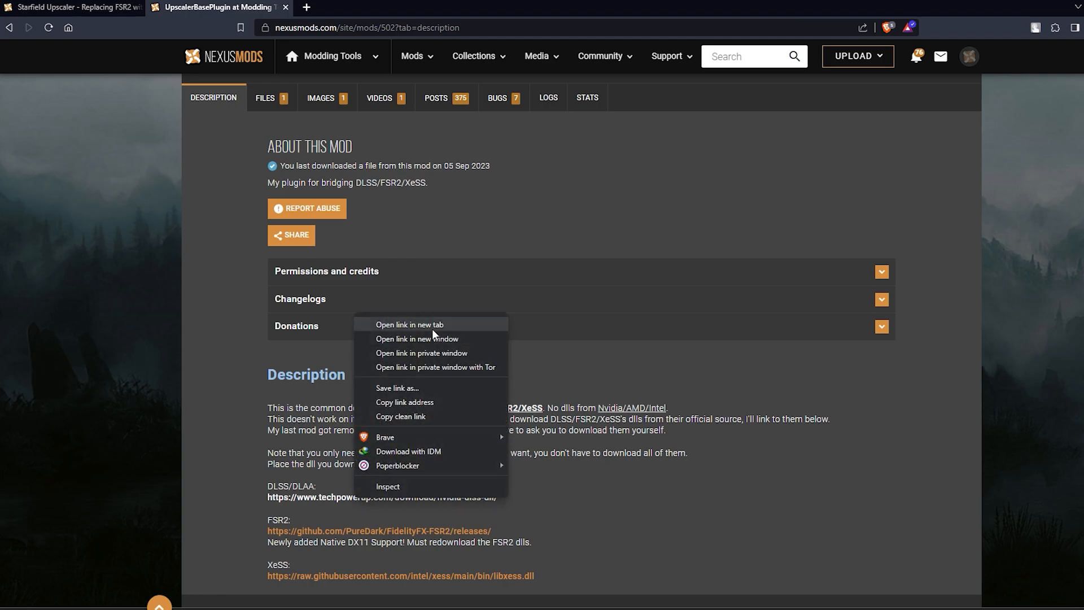
- Open TechPowerUp's NVIDIA DLSS DLL page in a new tab, listing version 3.5.0 as latest
left_click(408, 324)
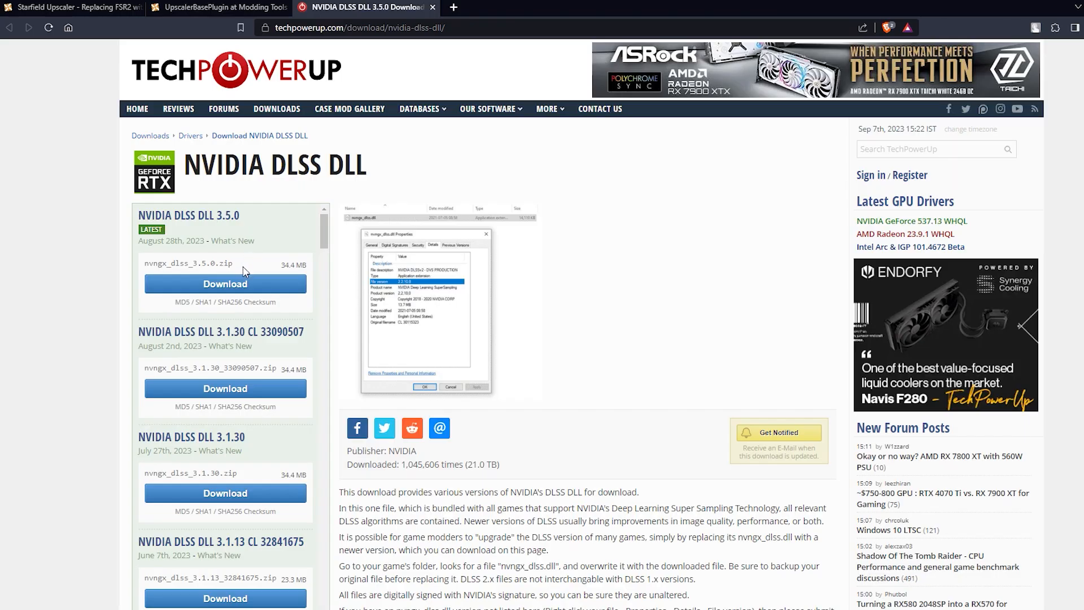
mouse_move(261, 227)
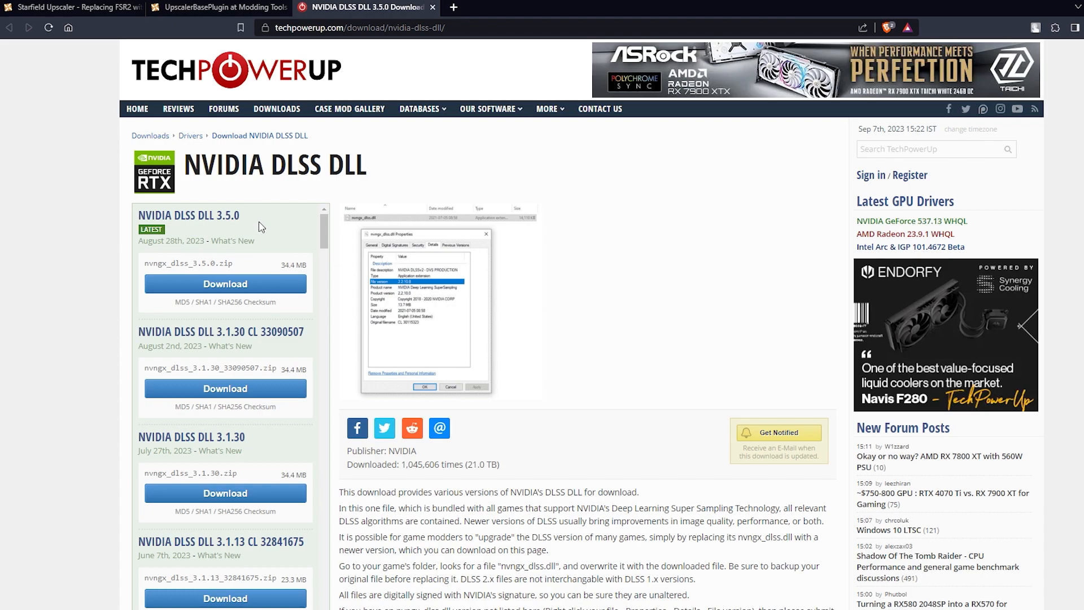
mouse_move(338, 231)
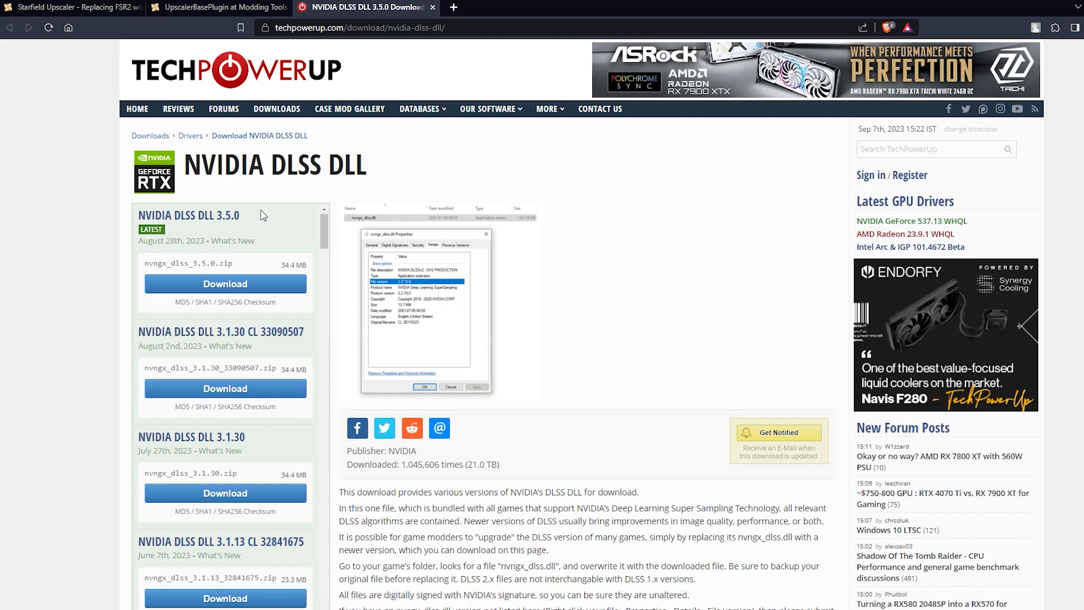
mouse_move(263, 215)
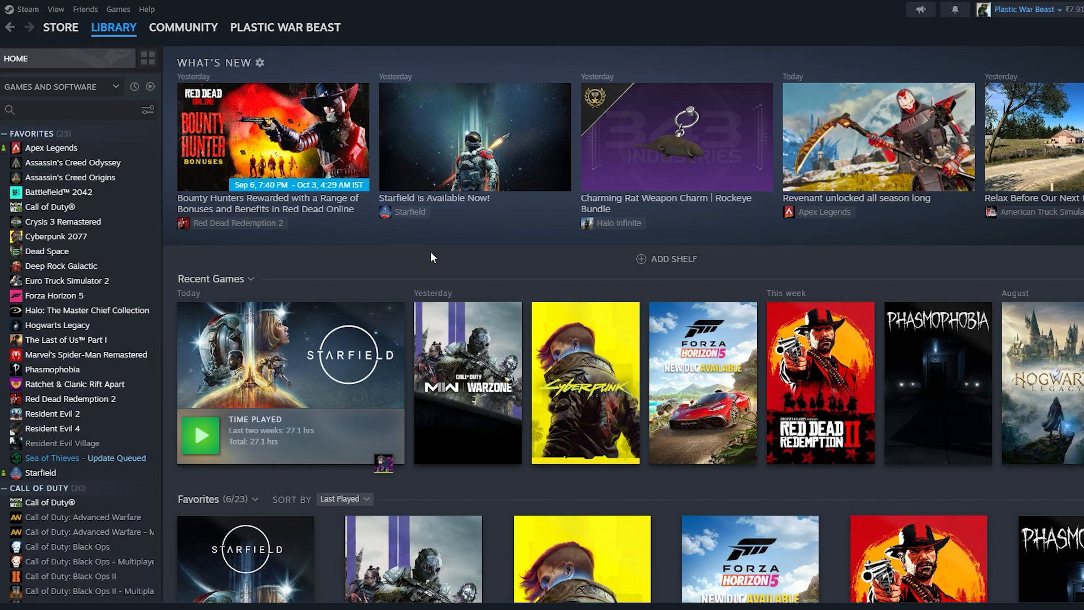
- Browse Starfield's local files from the Steam library to open its install folder
right_click(290, 352)
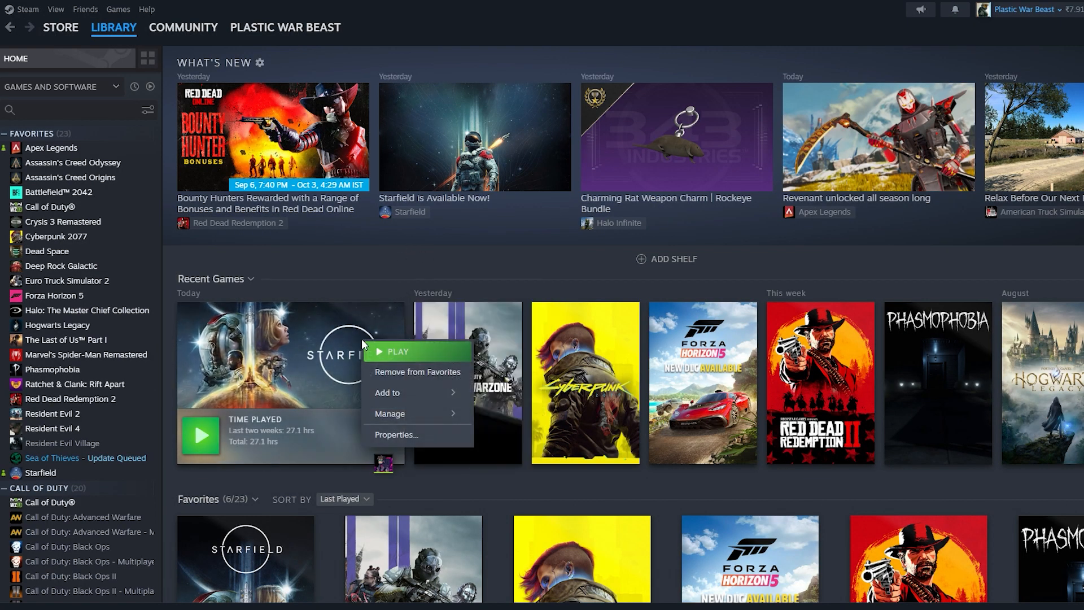
mouse_move(397, 434)
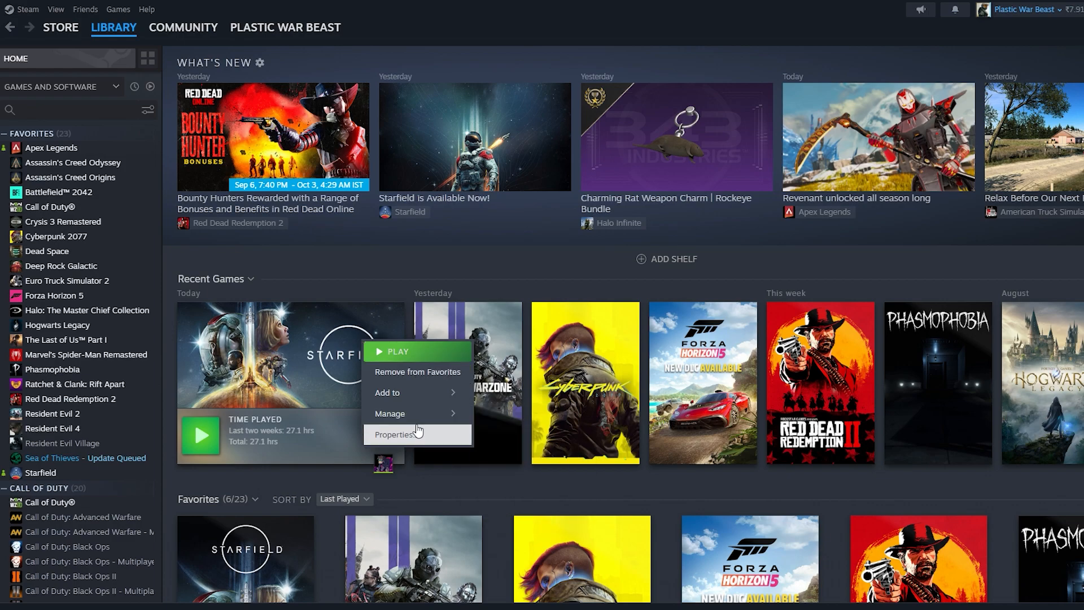
left_click(527, 462)
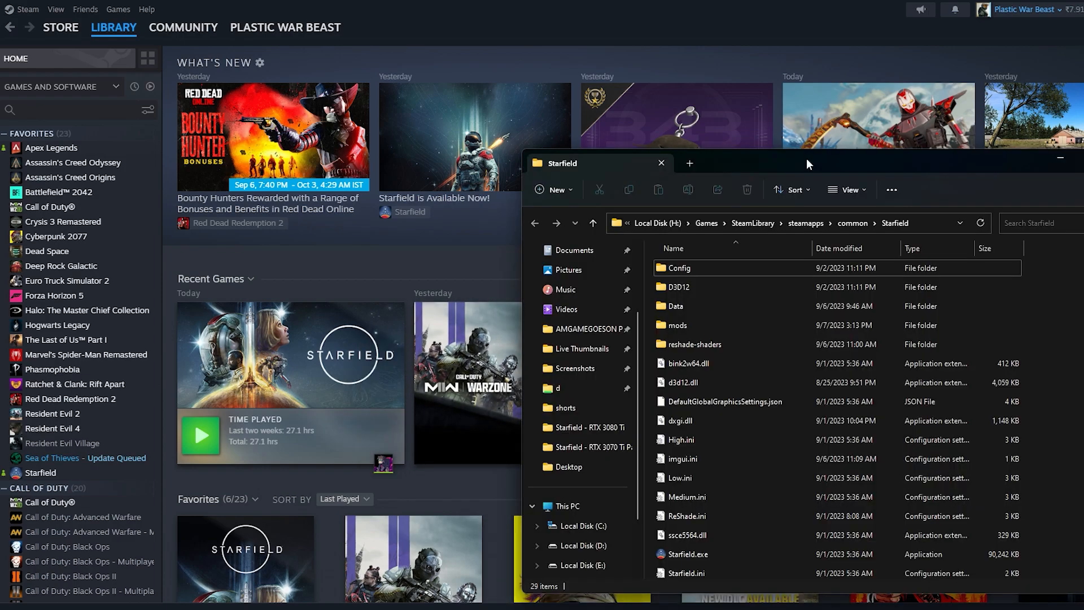
mouse_move(927, 161)
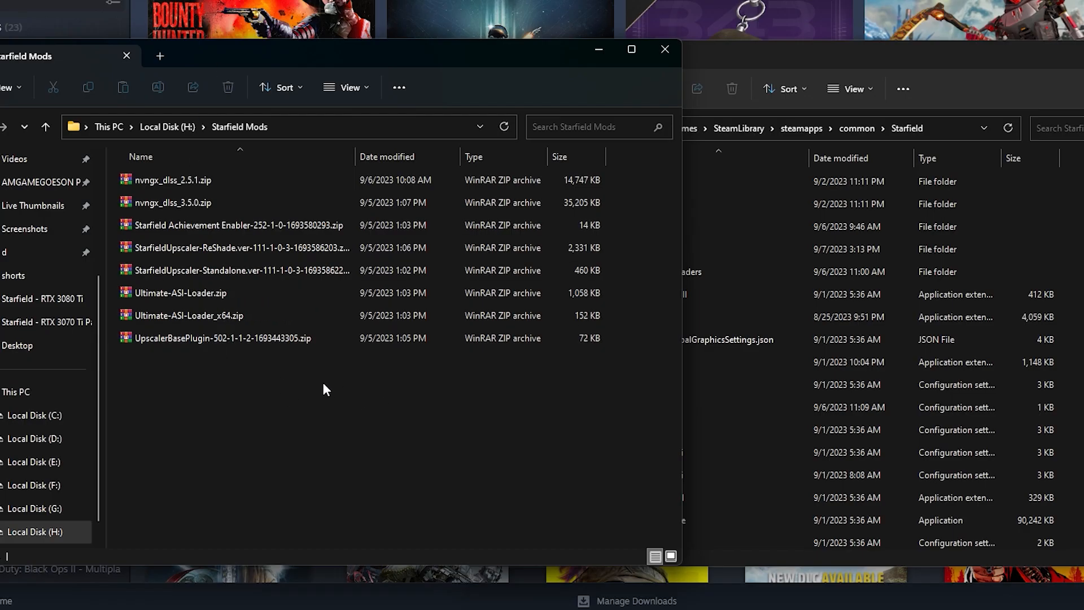
- Open the StarfieldUpscaler-ReShade archive in WinRAR and extract its files into the game folder
left_click(186, 315)
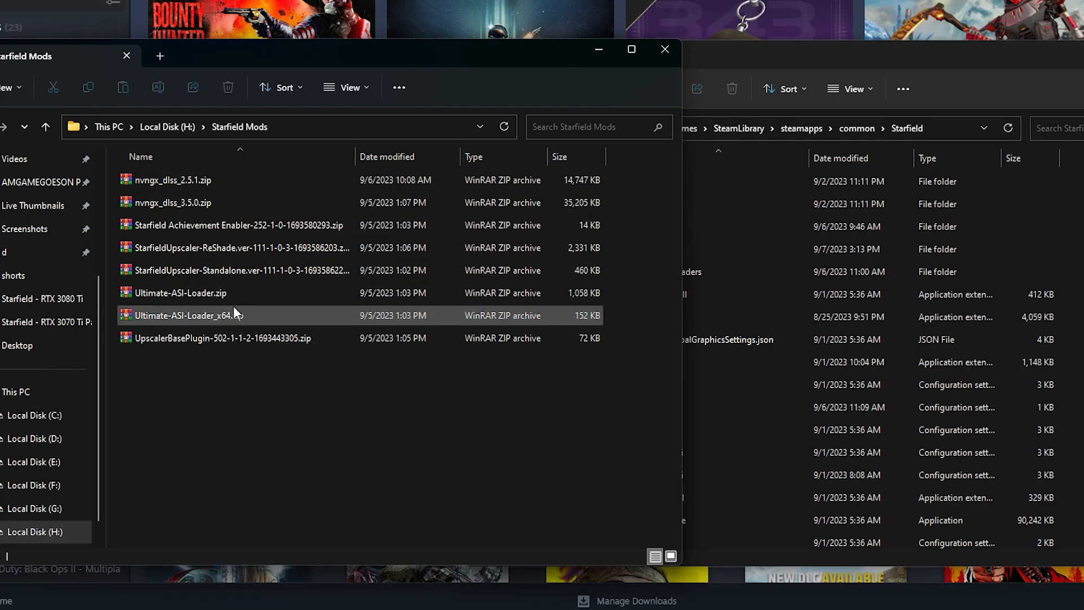
left_click(235, 247)
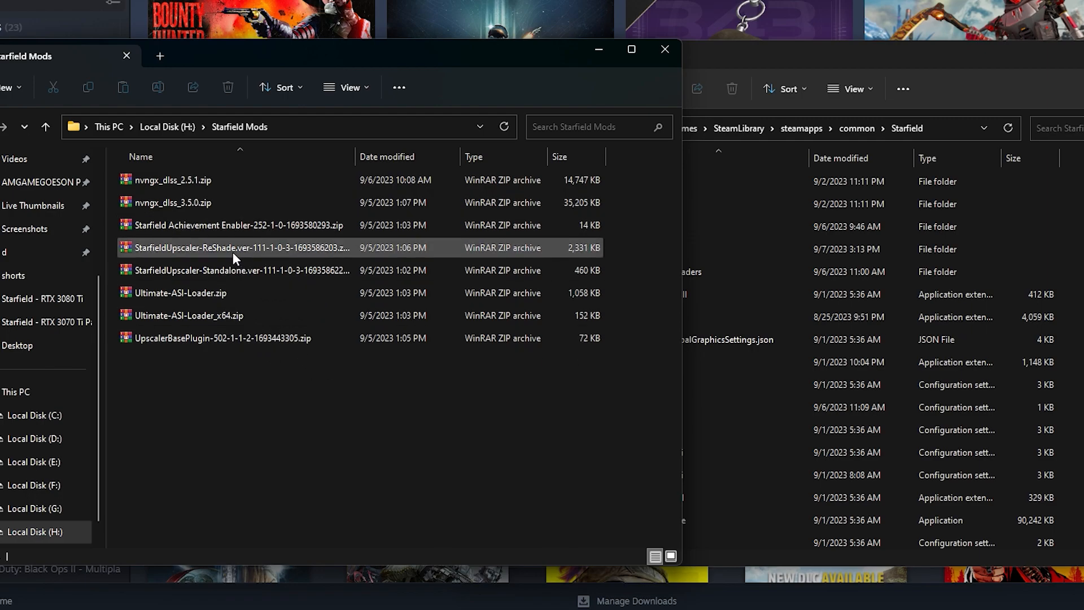
mouse_move(241, 270)
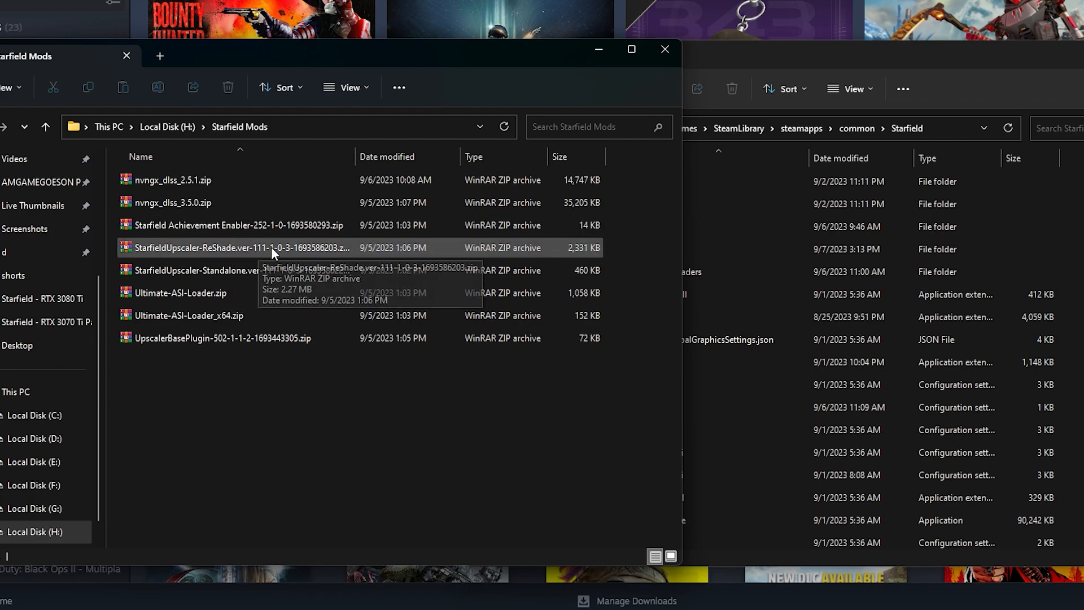
double_click(241, 248)
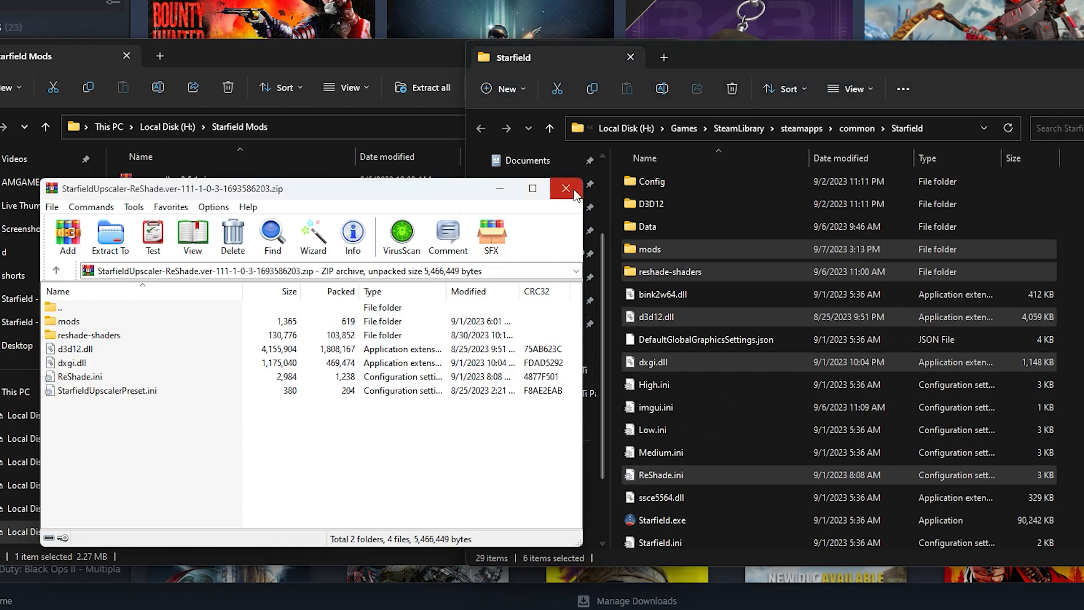
left_click(566, 189)
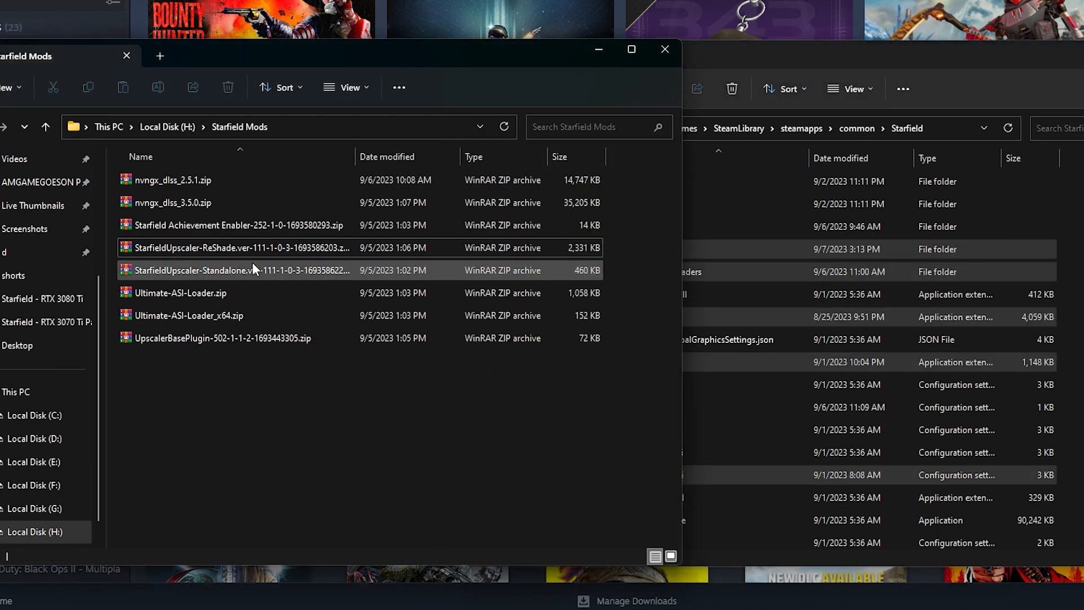
- View the Standalone upscaler archive's mods folder and dxgi.dll, then close WinRAR
double_click(237, 270)
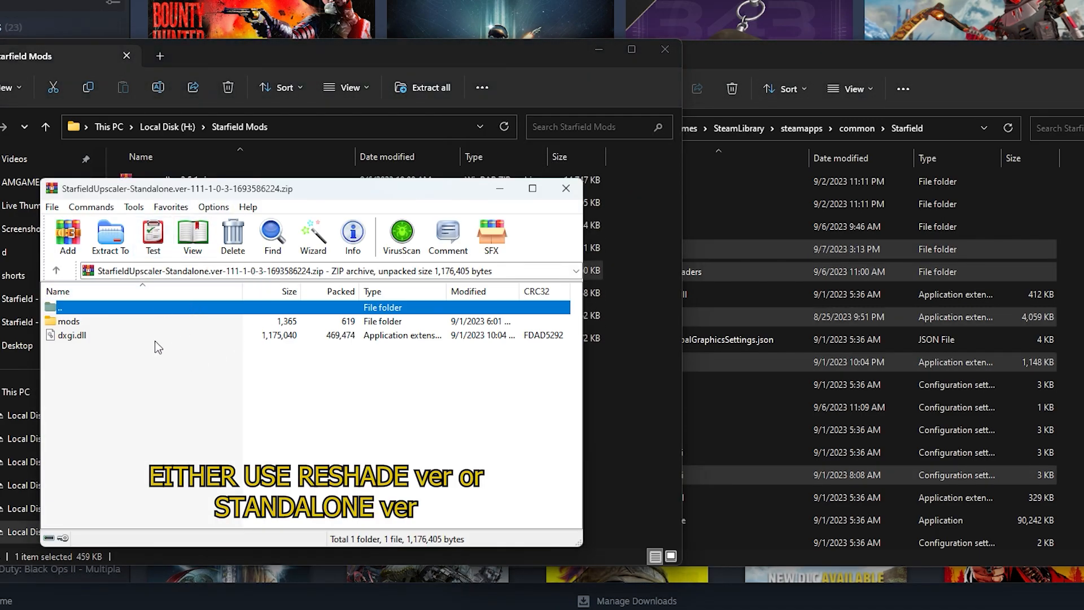
left_click(67, 320)
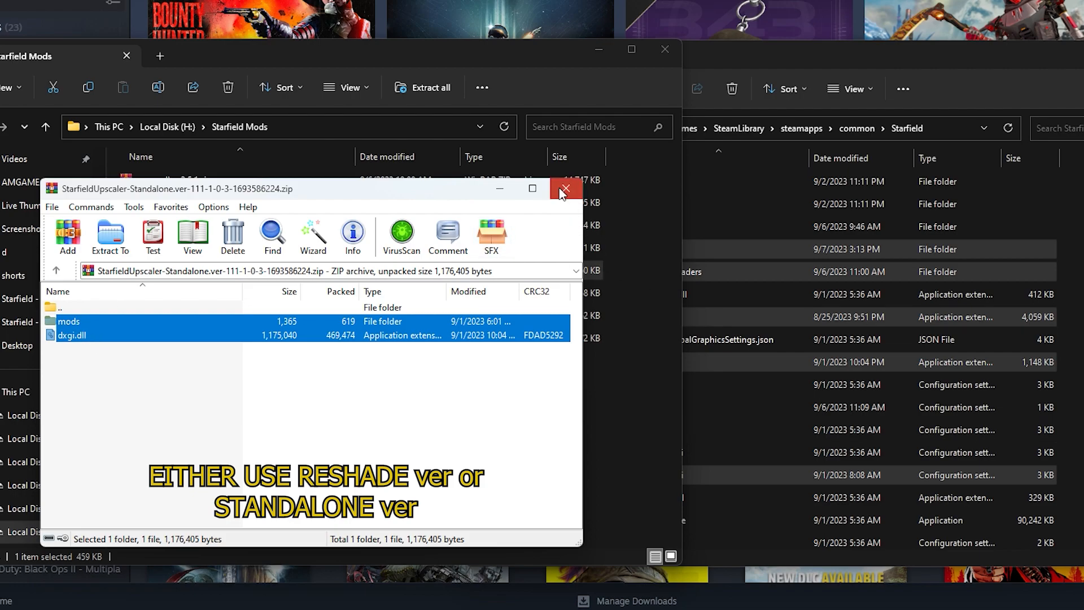
left_click(565, 189)
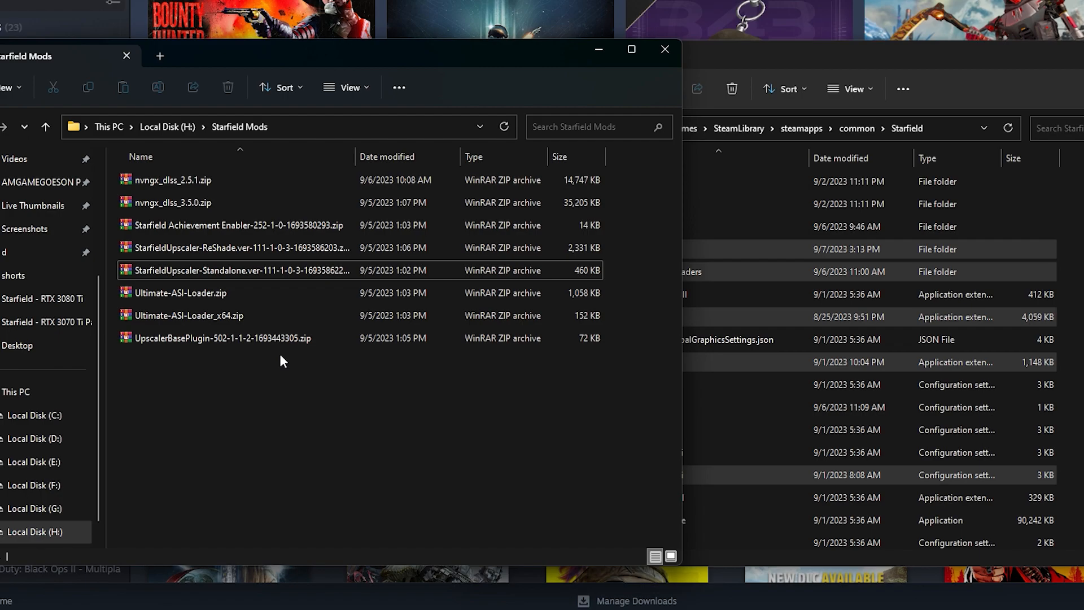
- Open the UpscalerBasePlugin archive and navigate to Starfield's mods\UpscalerBasePlugin folder
double_click(220, 338)
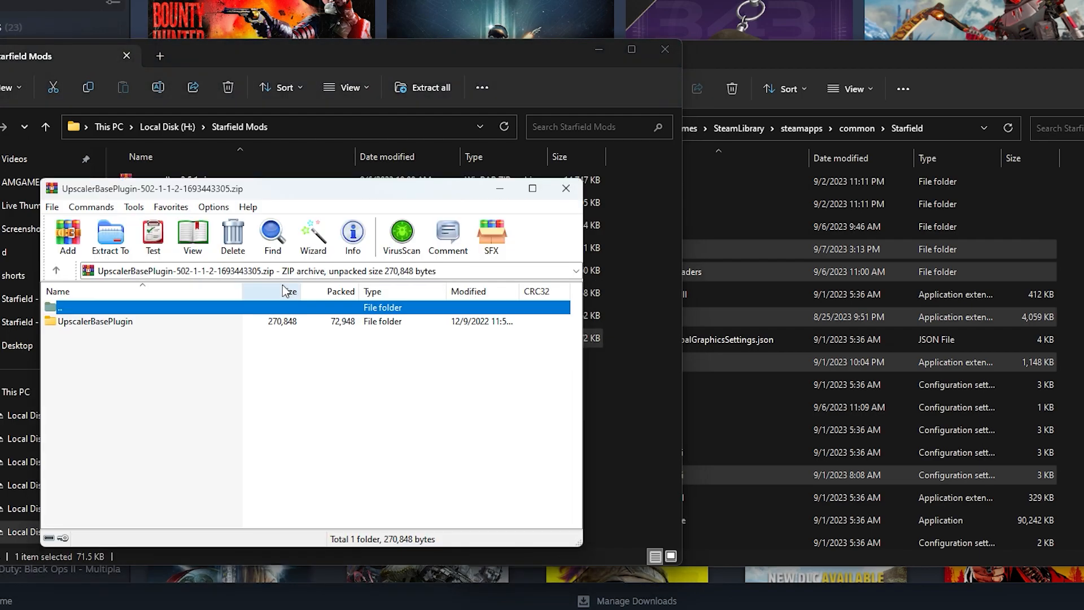
left_click(95, 320)
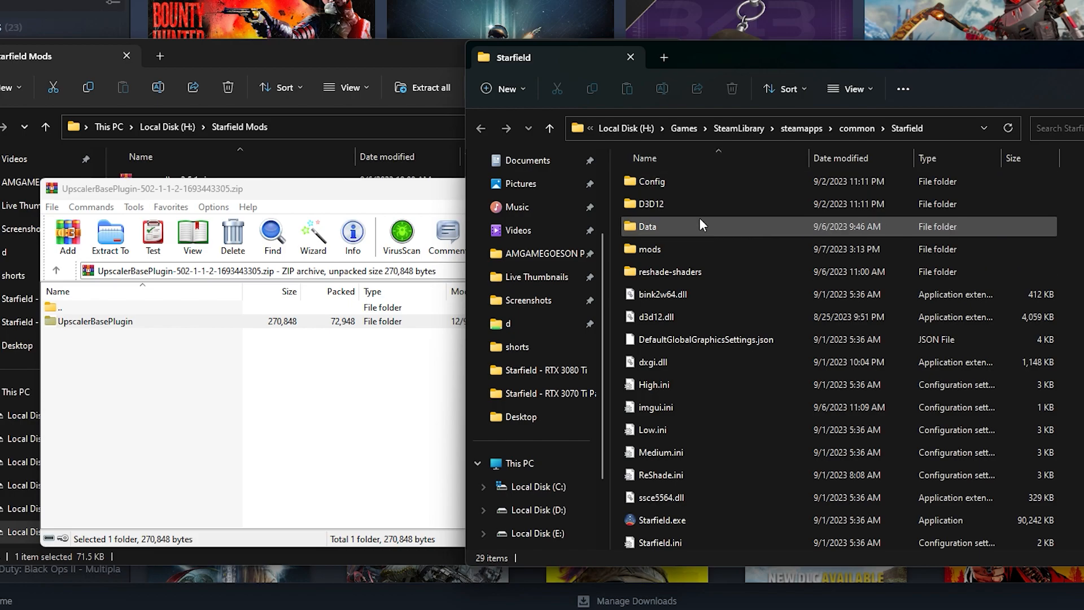
double_click(648, 248)
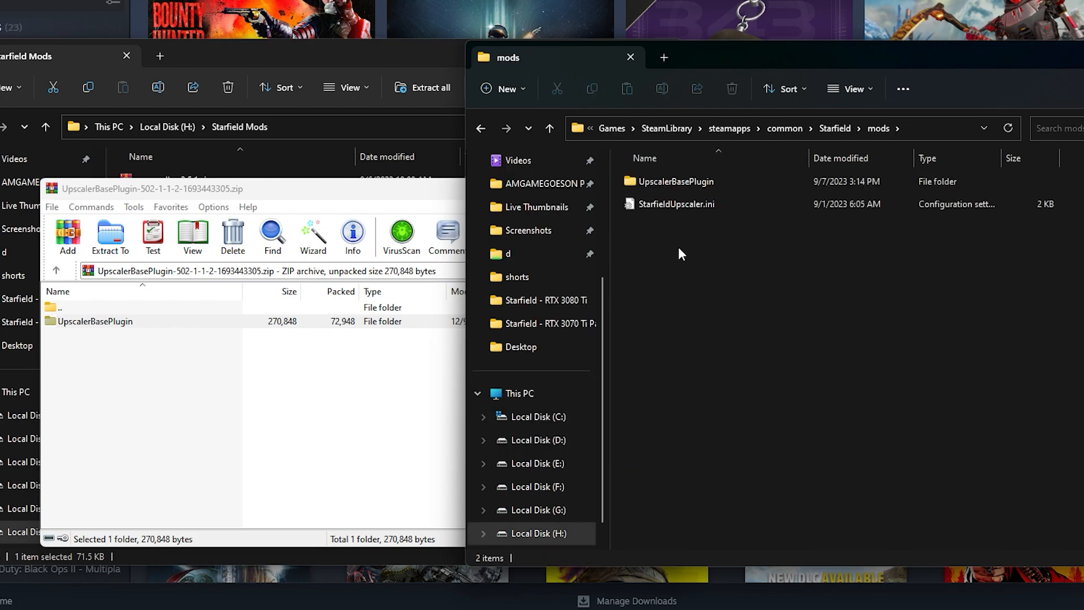
double_click(676, 181)
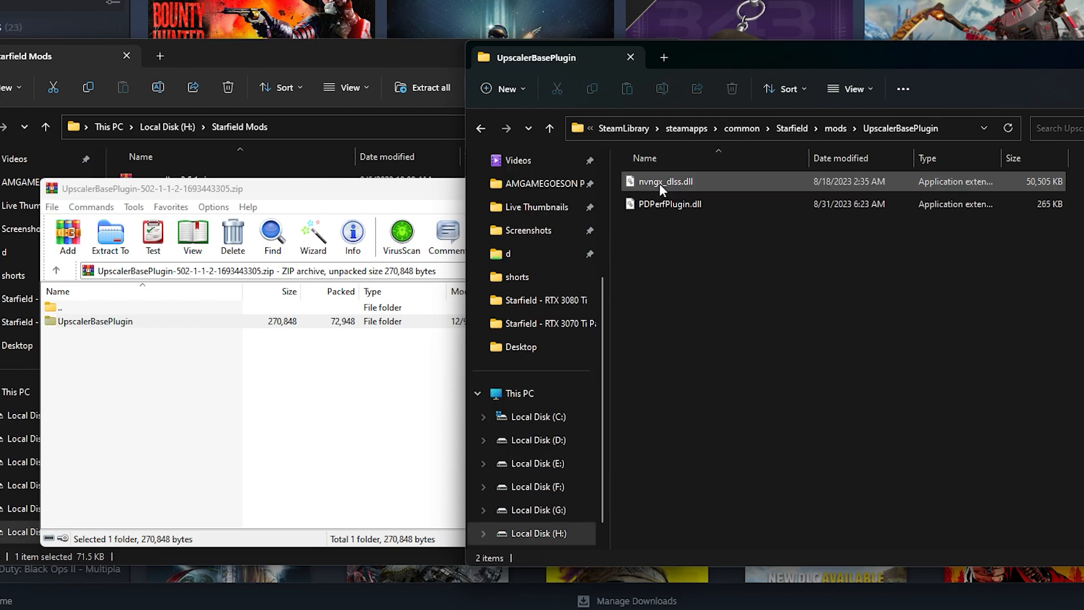
- Copy PDPerfPlugin.dll from the archive into that folder, replacing the existing file
double_click(95, 320)
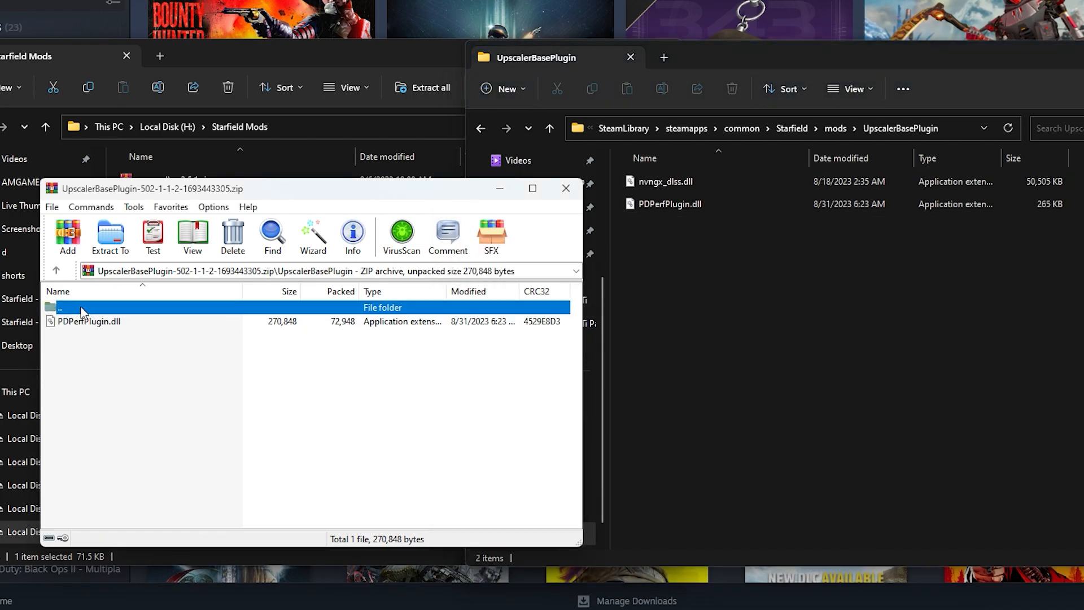
left_click(88, 321)
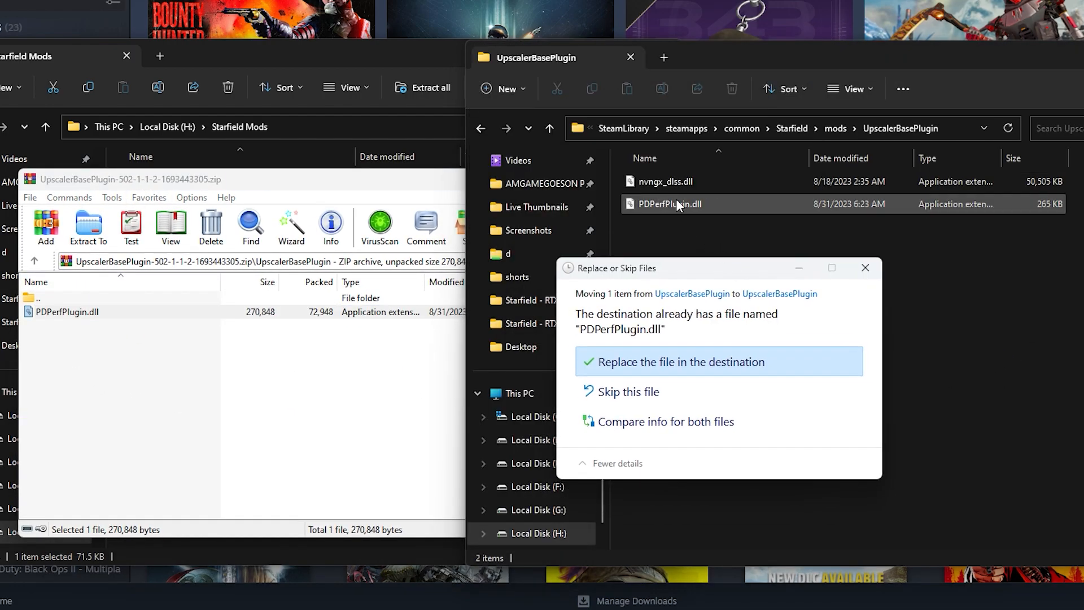
left_click(651, 361)
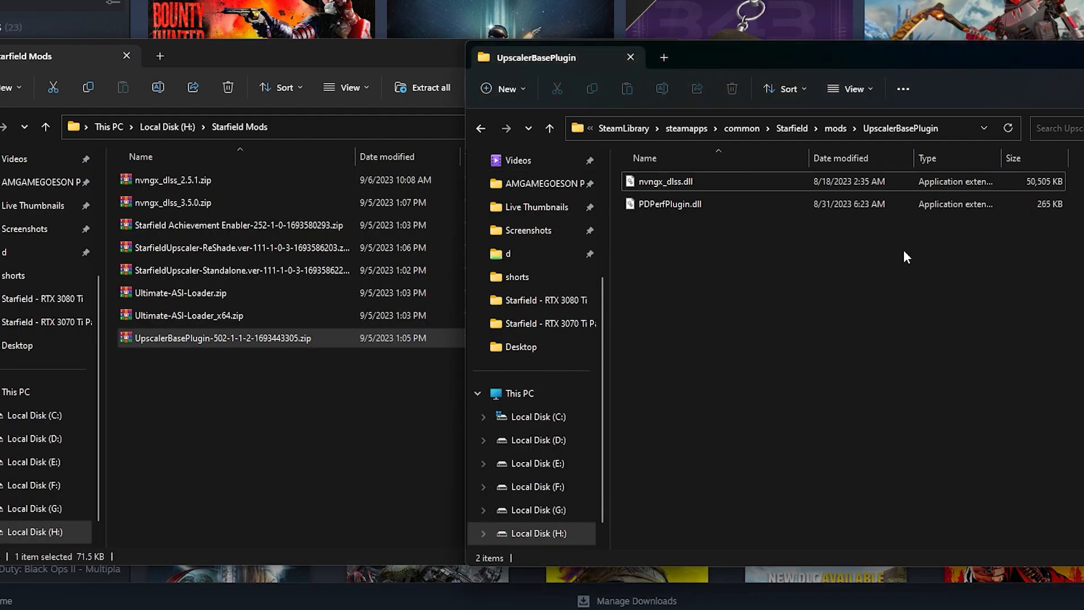
left_click(667, 181)
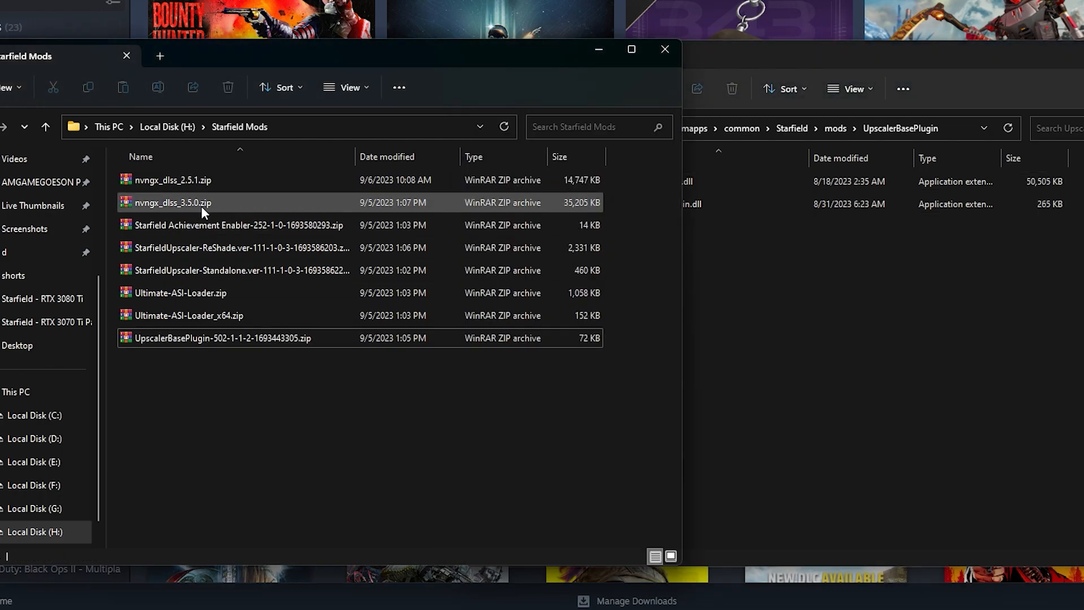
double_click(170, 202)
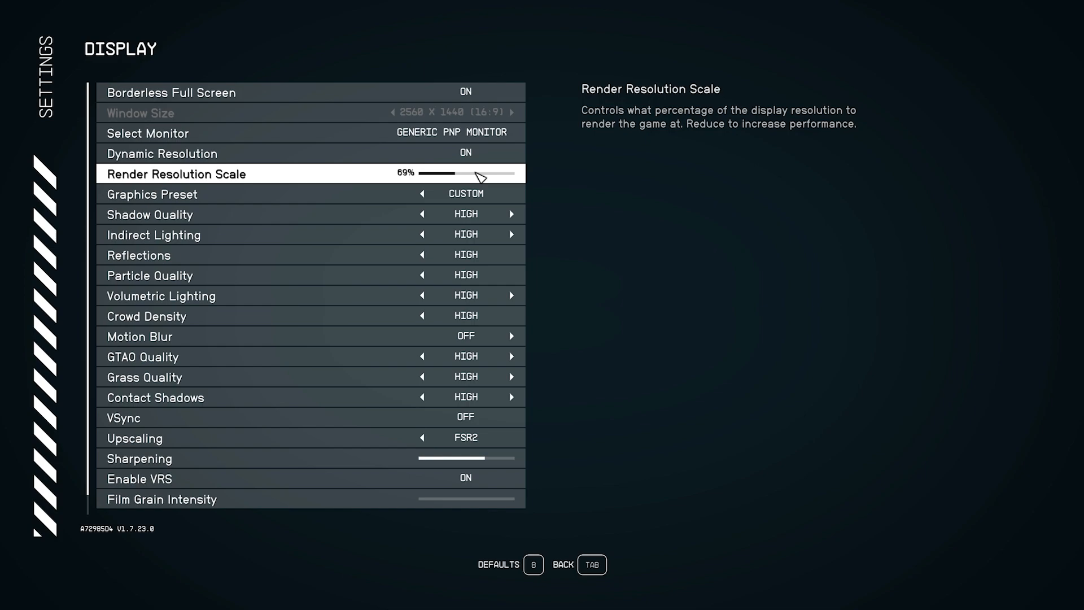
- Turn Dynamic Resolution off in Display settings, keeping Render Resolution Scale at 69%
left_click(464, 153)
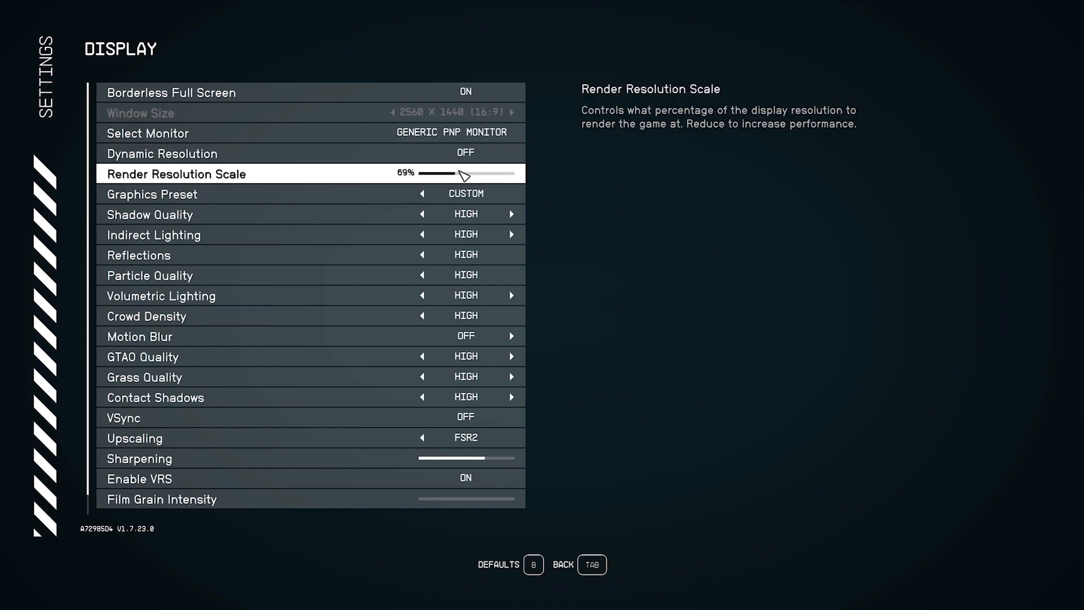
mouse_move(472, 179)
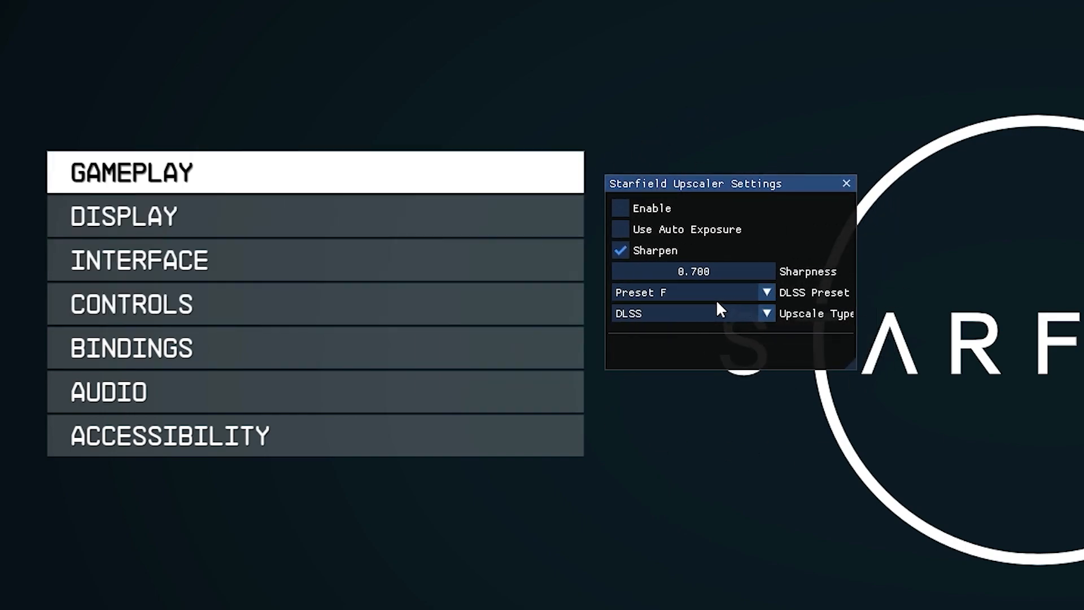
- Enable the Starfield Upscaler with DLSS Preset F and check it in game at 1764x992 to 2560x1440
left_click(620, 207)
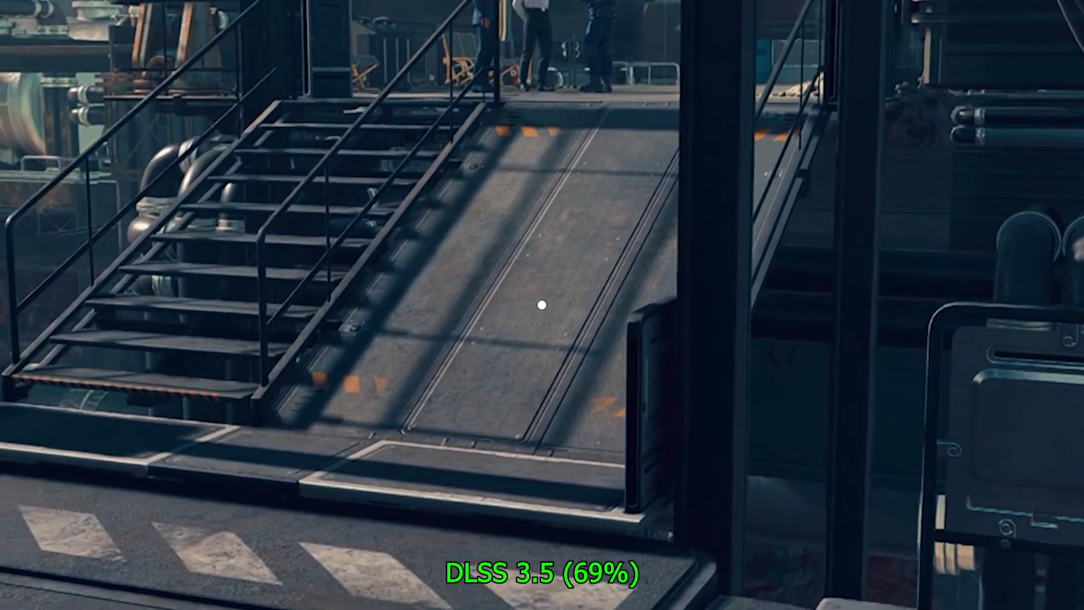
key("Escape")
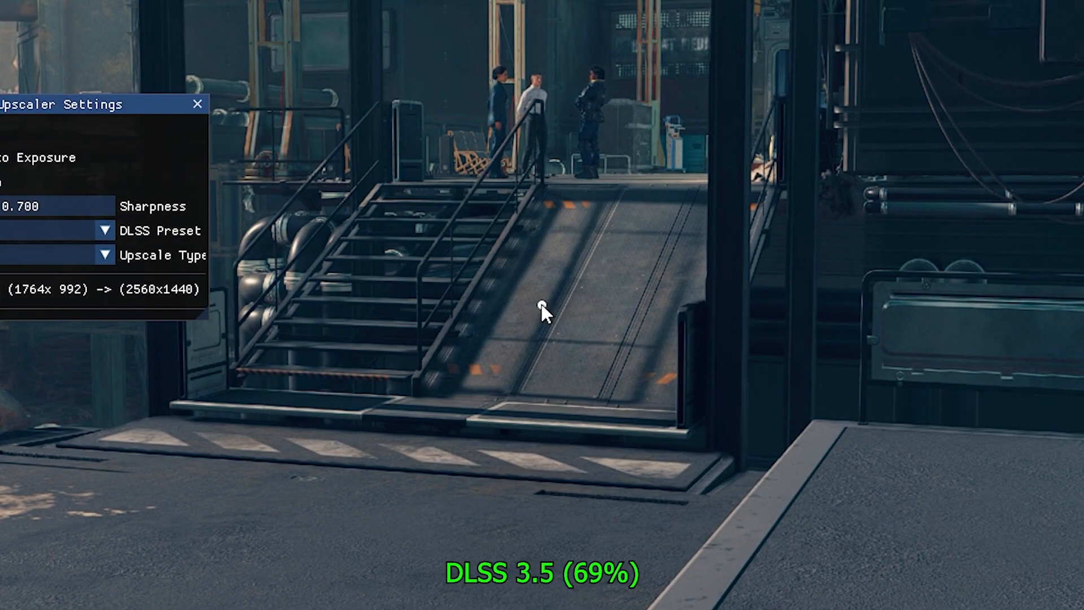
left_click(198, 104)
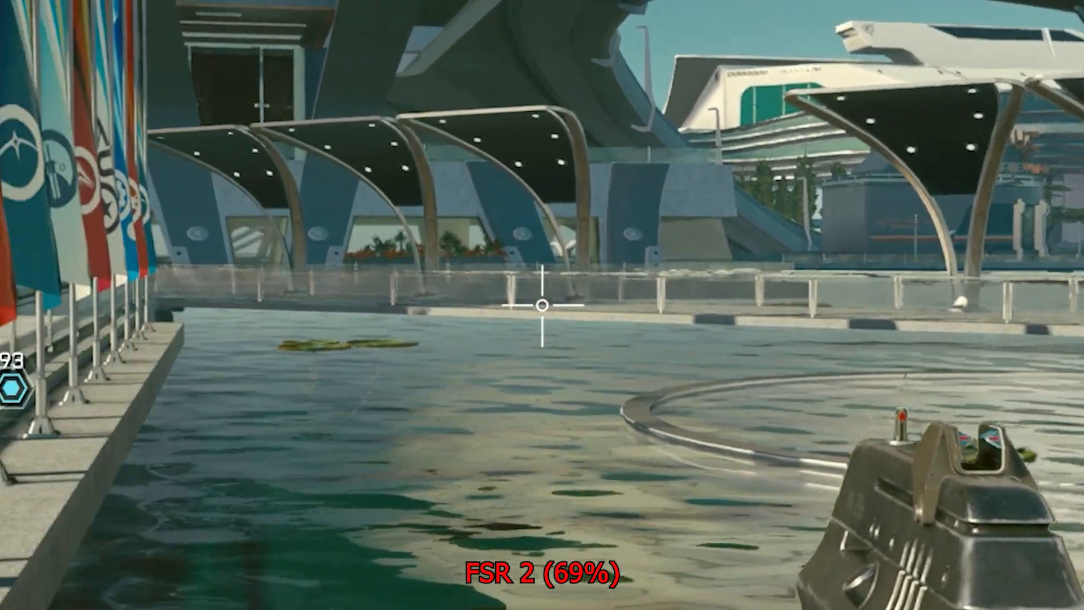
mouse_move(542, 305)
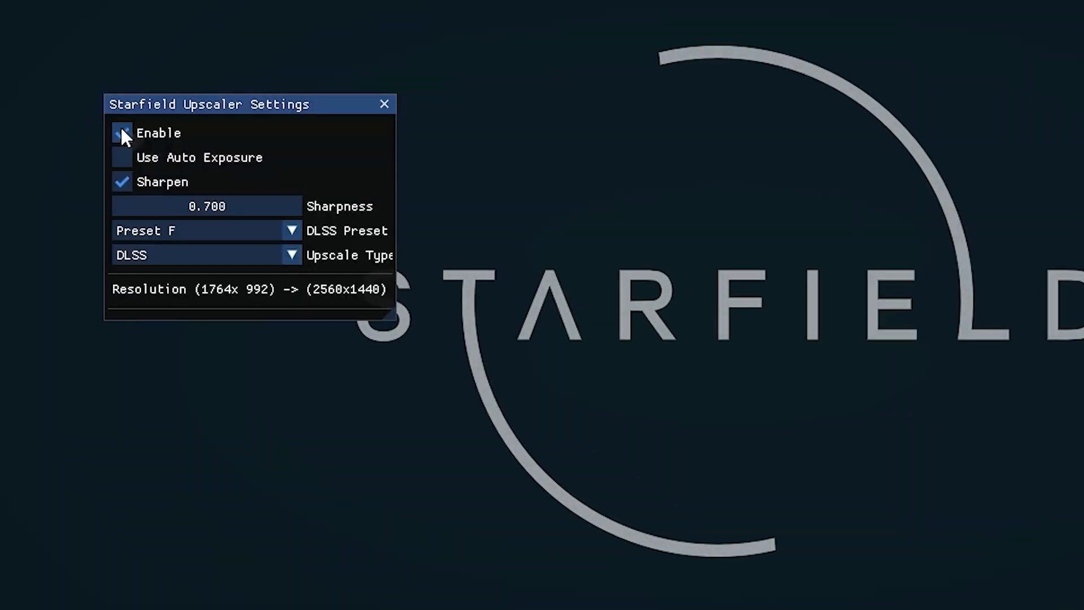
- Re-enable the upscaler in Starfield Upscaler Settings so the game runs DLSS 3.5 instead of FSR2
left_click(121, 134)
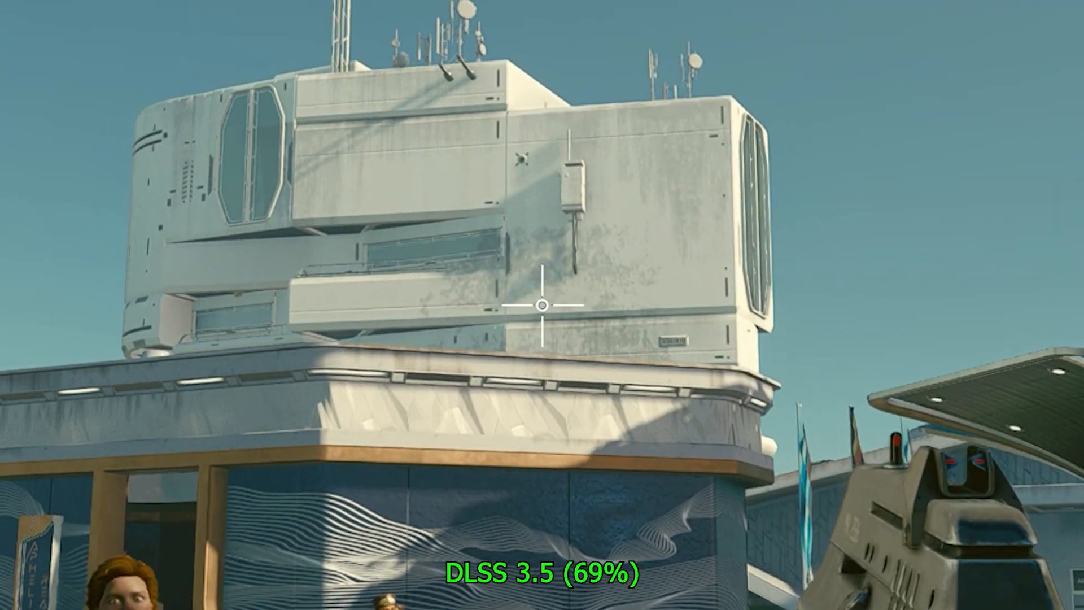
mouse_move(542, 305)
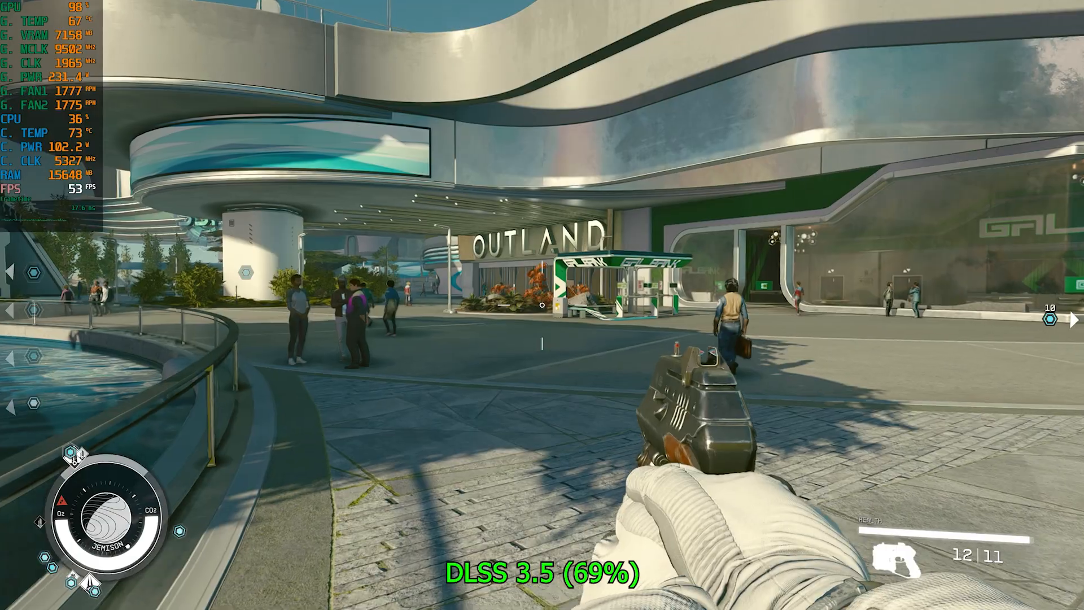